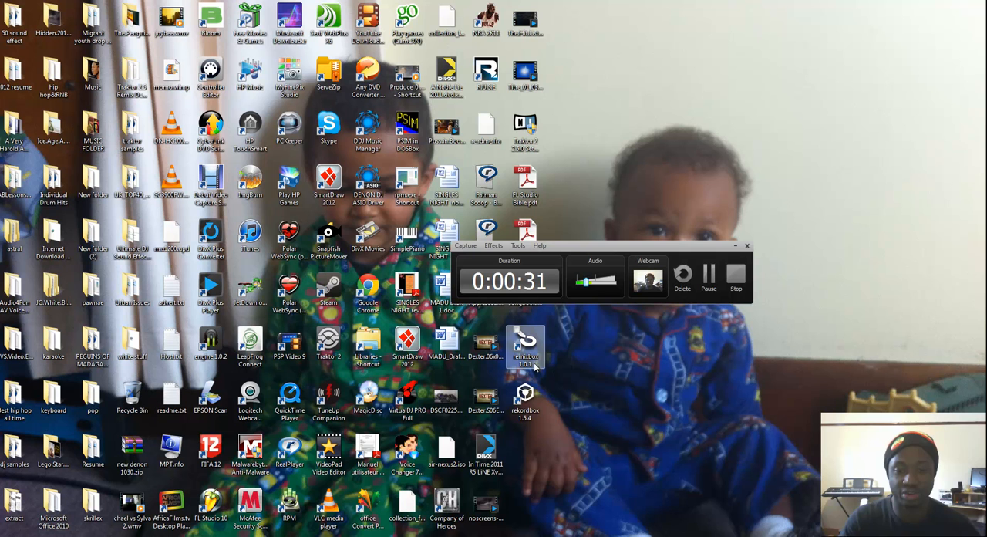
Launch remixbox from its desktop shortcut to bring up the RMX-1000 panel.
{"action": "double_click", "coordinate": [525, 343]}
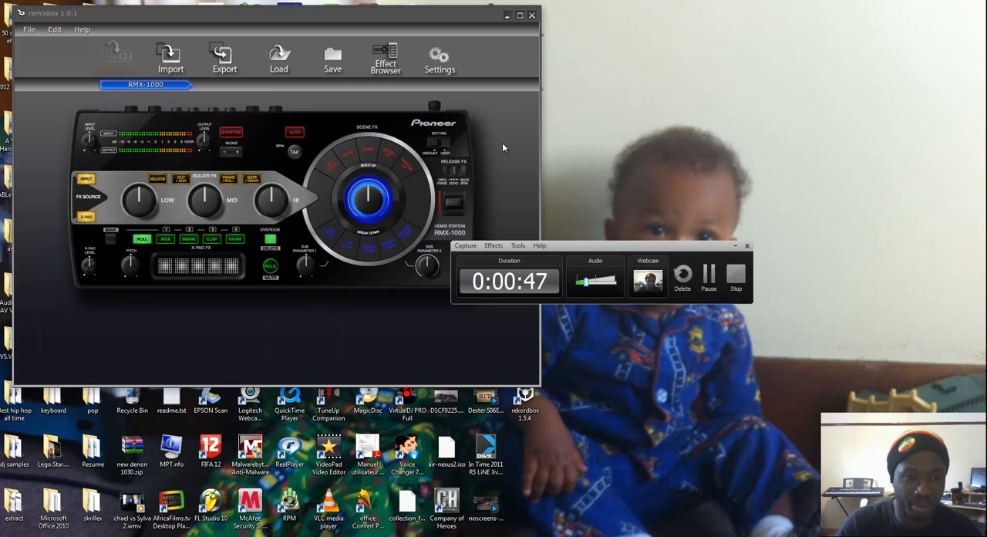
{"action": "mouse_move", "coordinate": [436, 104]}
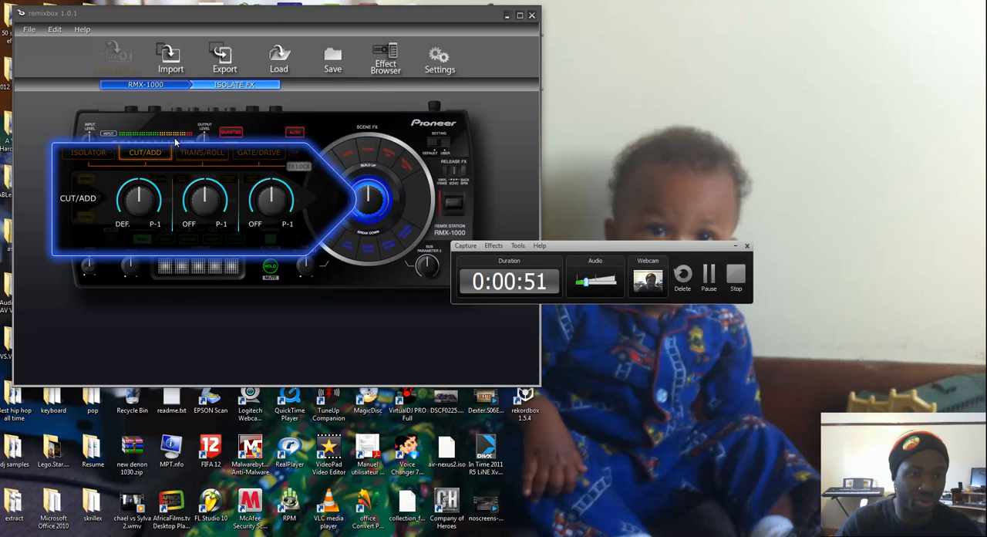
Browse the TRANS/ROLL, GATE/DRIVE and ISOLATOR settings and the middle-band gain choices.
{"action": "left_click", "coordinate": [202, 152]}
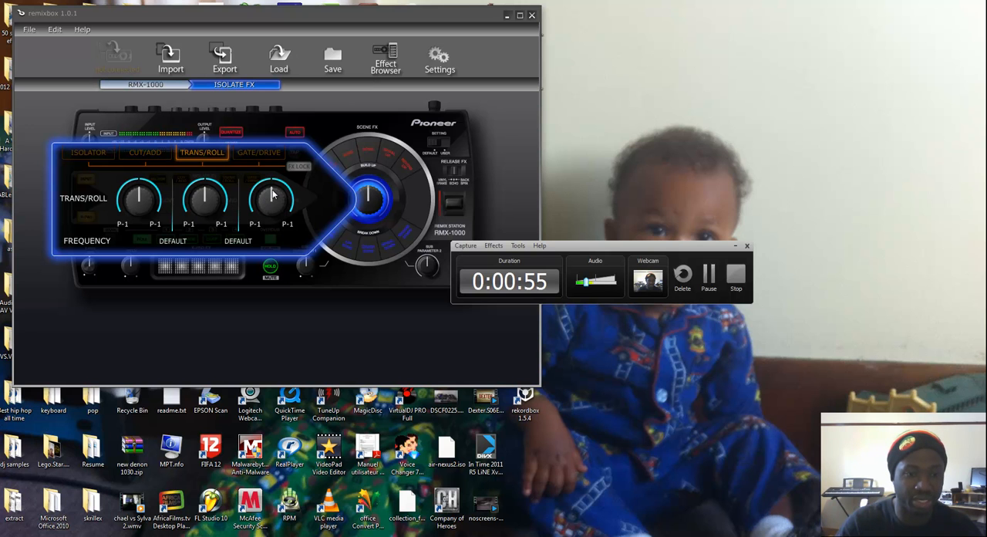
{"action": "mouse_move", "coordinate": [241, 243]}
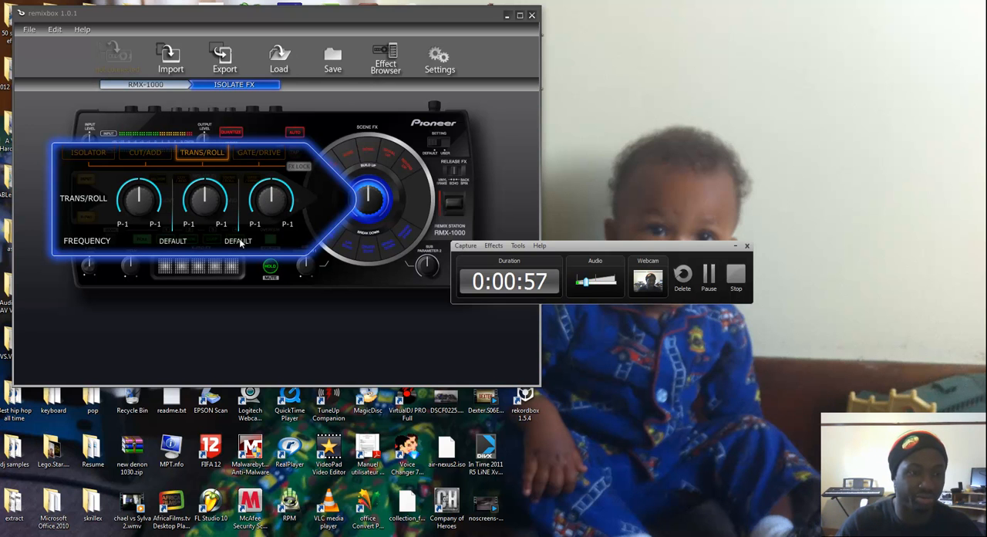
{"action": "left_click", "coordinate": [258, 152]}
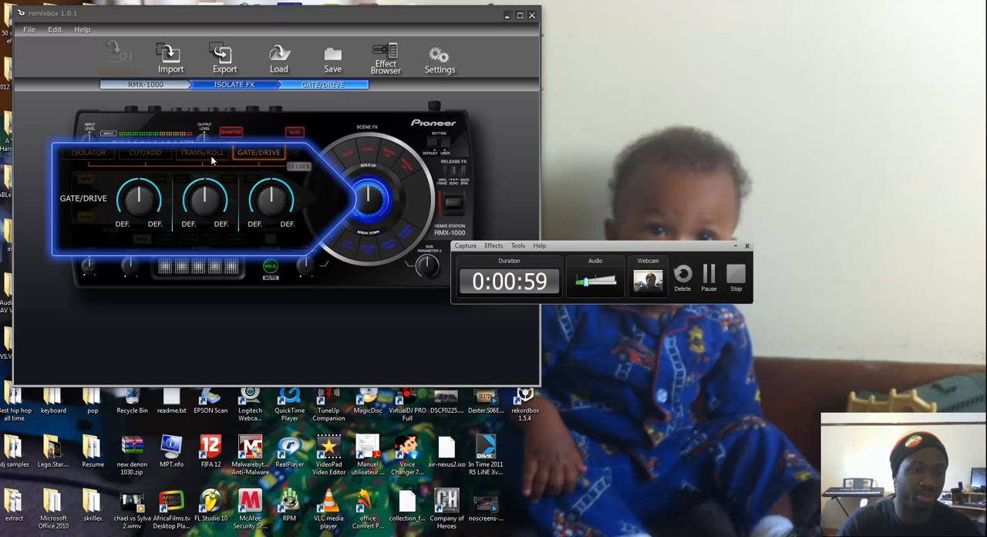
{"action": "left_click", "coordinate": [88, 152]}
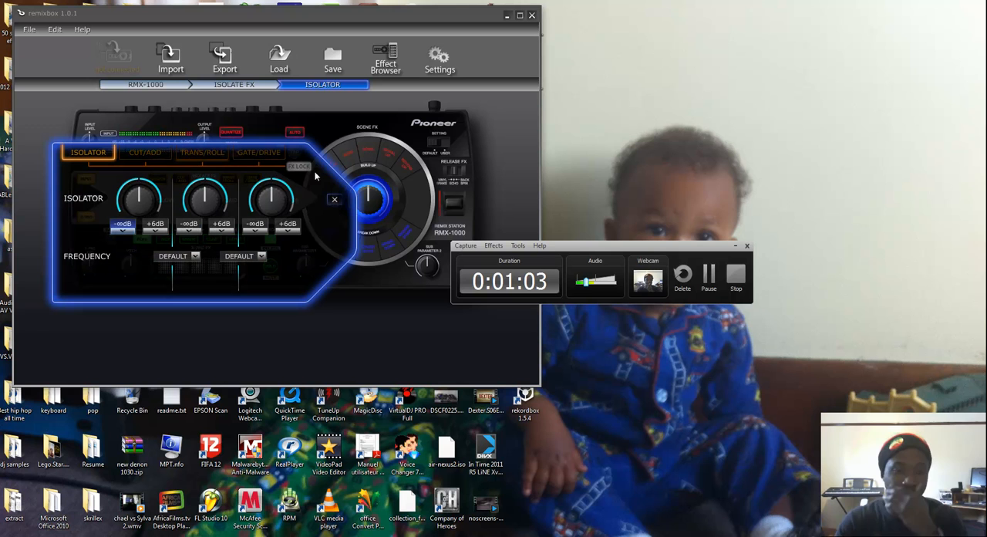
{"action": "left_click", "coordinate": [287, 223]}
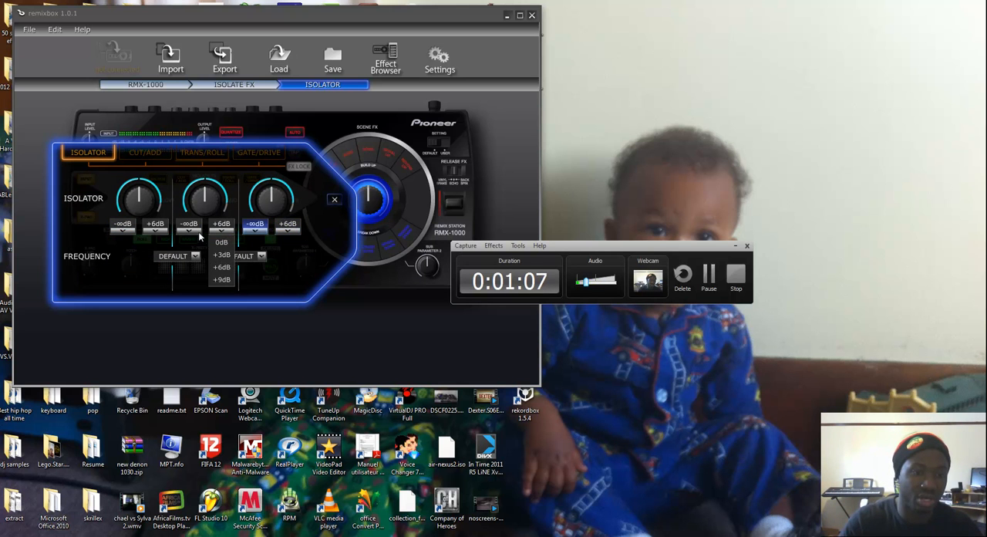
{"action": "left_click", "coordinate": [177, 256]}
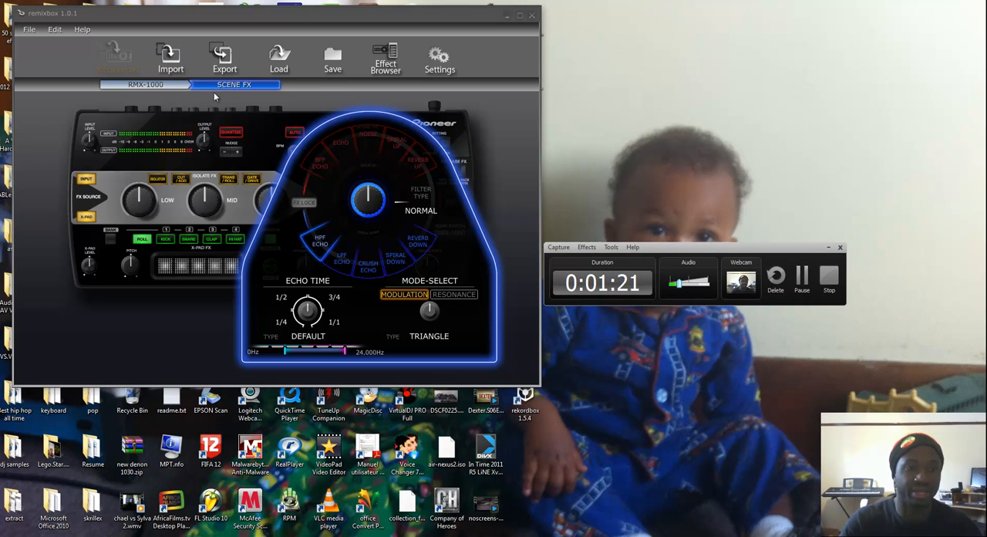
{"action": "mouse_move", "coordinate": [515, 216]}
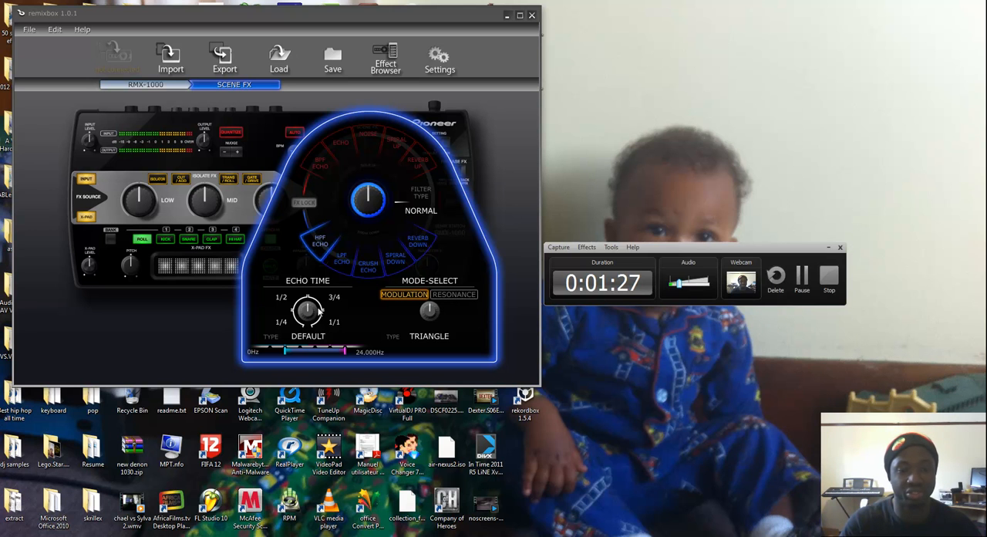
View the SPIRAL DOWN scene effect settings, then go back to the RMX-1000 panel.
{"action": "left_click", "coordinate": [364, 133]}
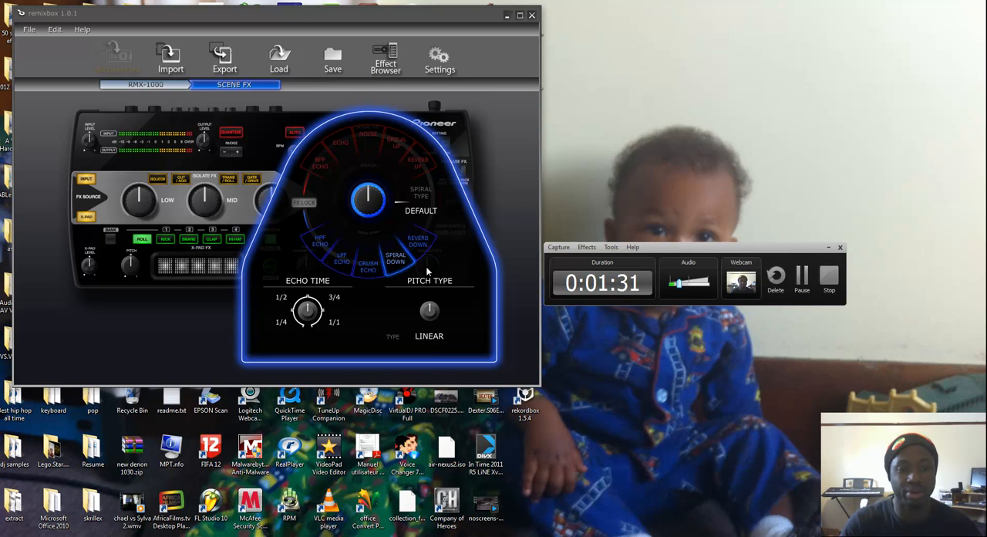
{"action": "left_click", "coordinate": [145, 84]}
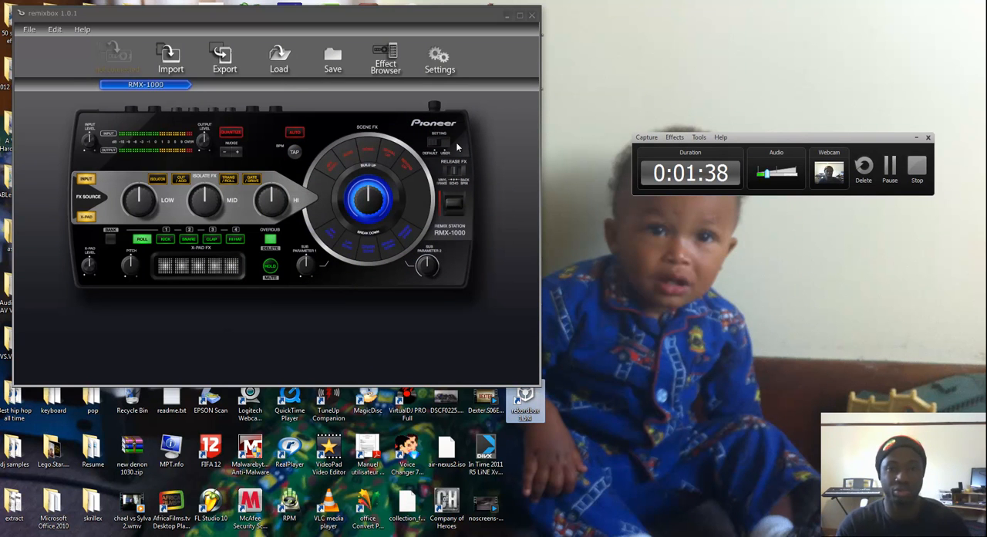
Start rekordbox, dismiss the update notice, and allow rekordbox and both ProDJ Link components through the firewall.
{"action": "left_click", "coordinate": [526, 401]}
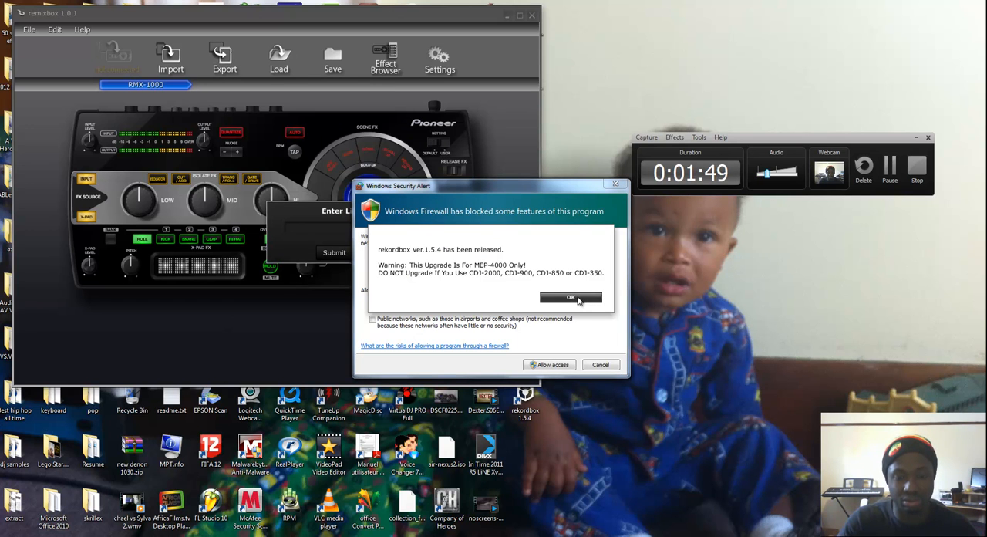
{"action": "left_click", "coordinate": [570, 298]}
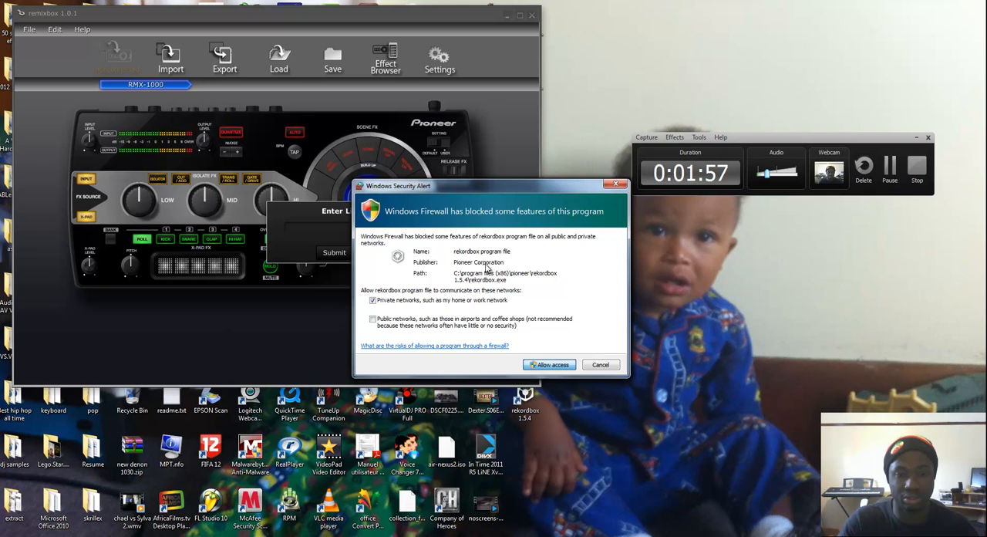
{"action": "left_click", "coordinate": [548, 364]}
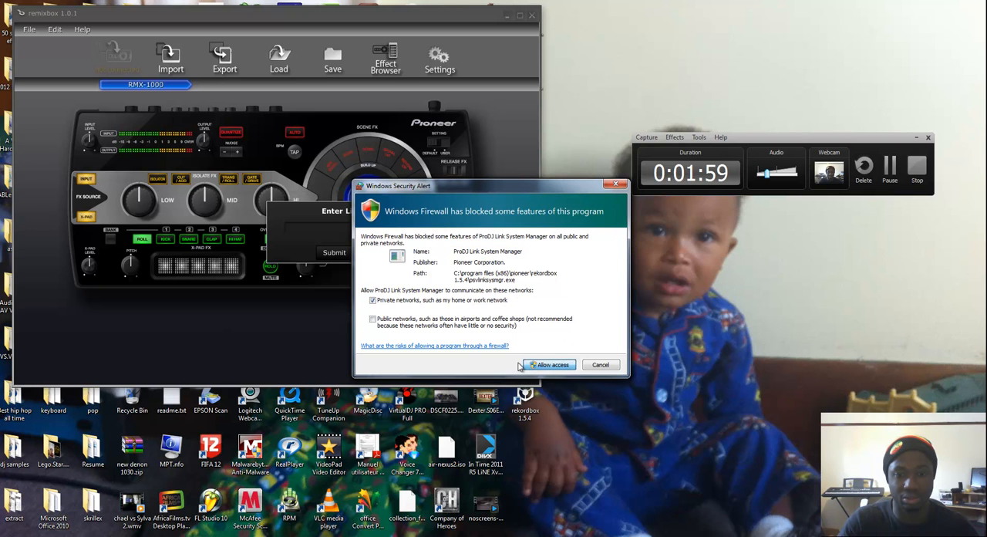
{"action": "left_click", "coordinate": [548, 364]}
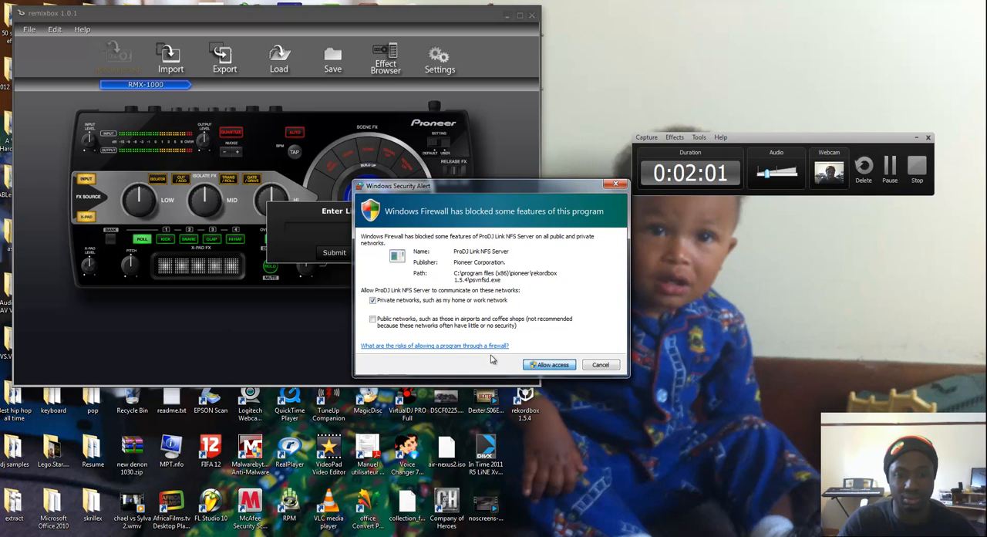
{"action": "left_click", "coordinate": [549, 364]}
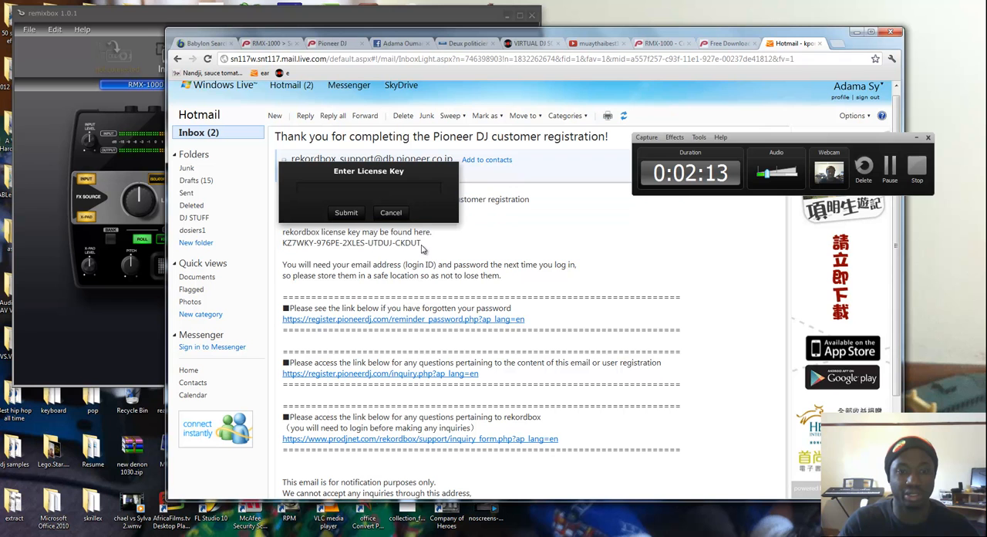
Paste the copied license key into rekordbox's Enter License Key field.
{"action": "right_click", "coordinate": [352, 242]}
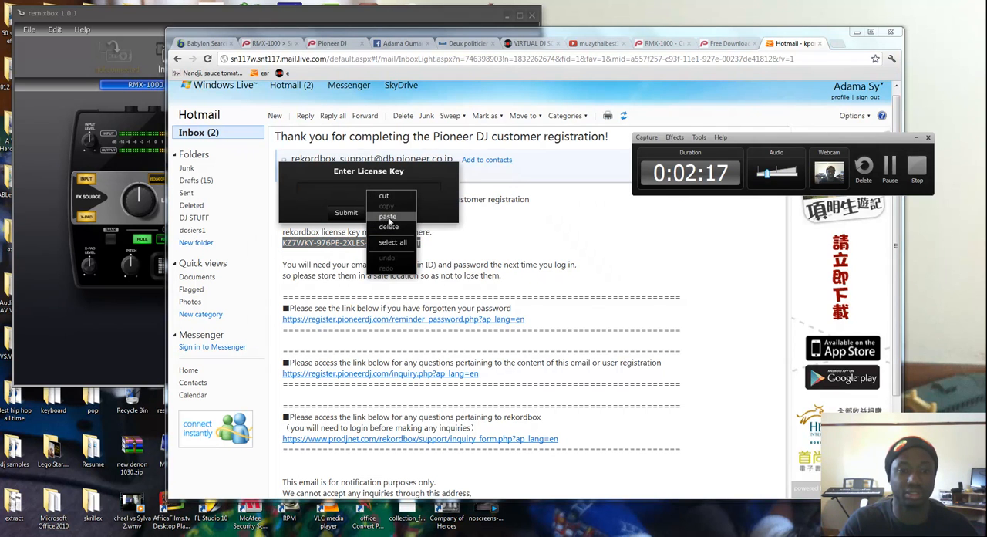
{"action": "left_click", "coordinate": [392, 242]}
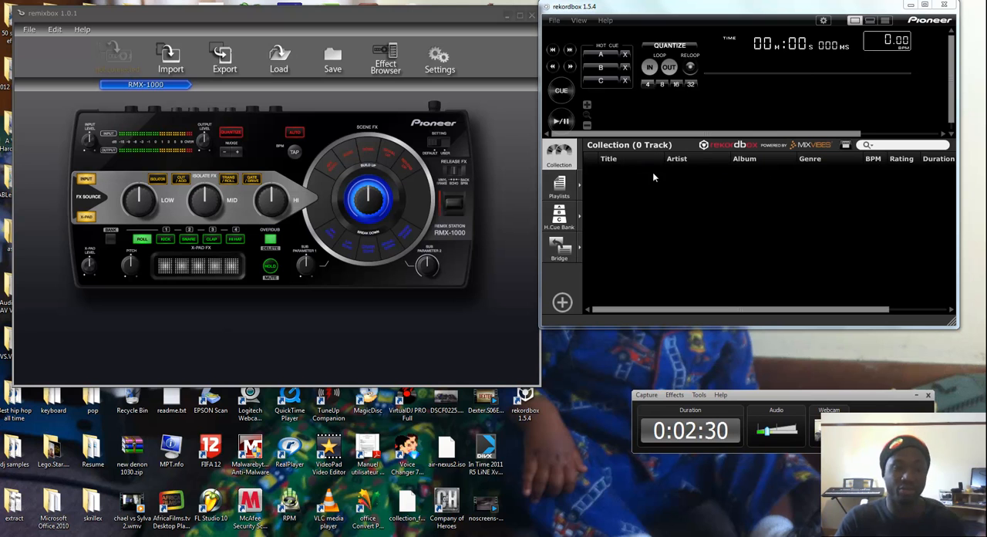
{"action": "mouse_move", "coordinate": [636, 191]}
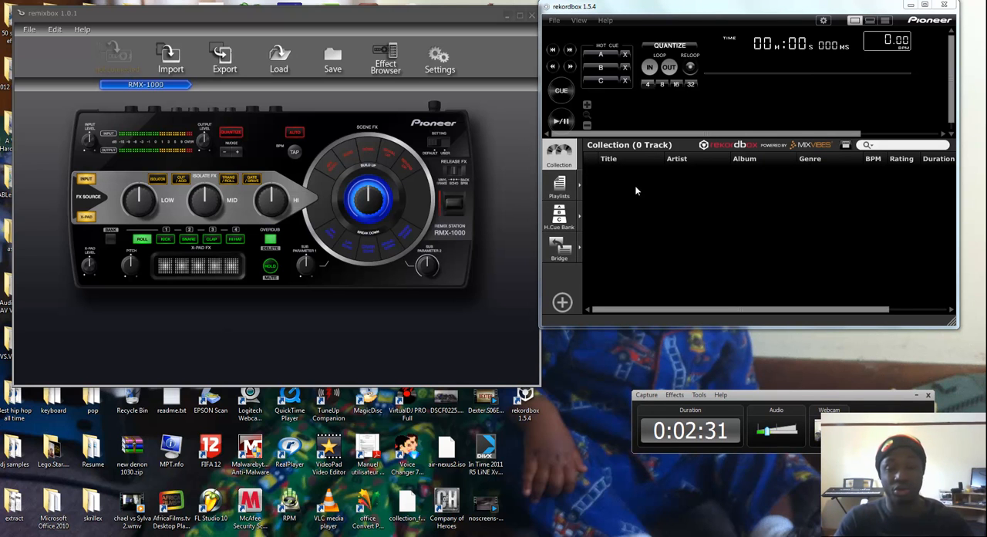
In Bridge, expand the iTunes library's playlists and open 'samples mp3'.
{"action": "left_click", "coordinate": [486, 401]}
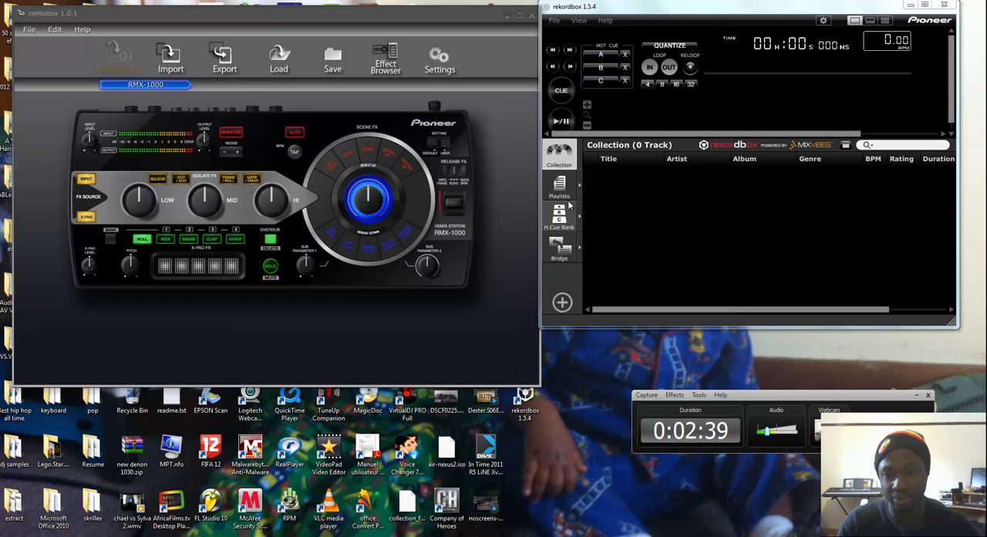
{"action": "left_click", "coordinate": [559, 247]}
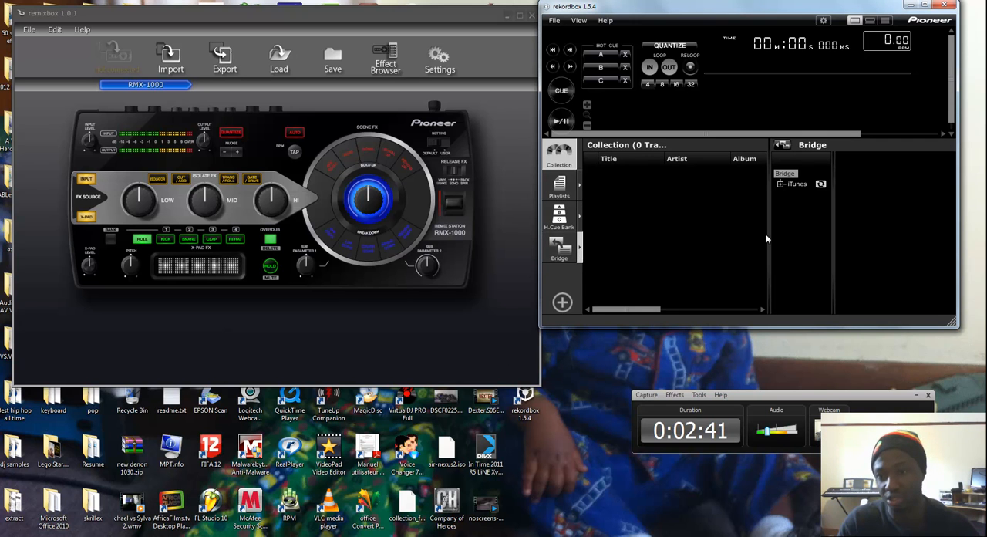
{"action": "left_click", "coordinate": [799, 184]}
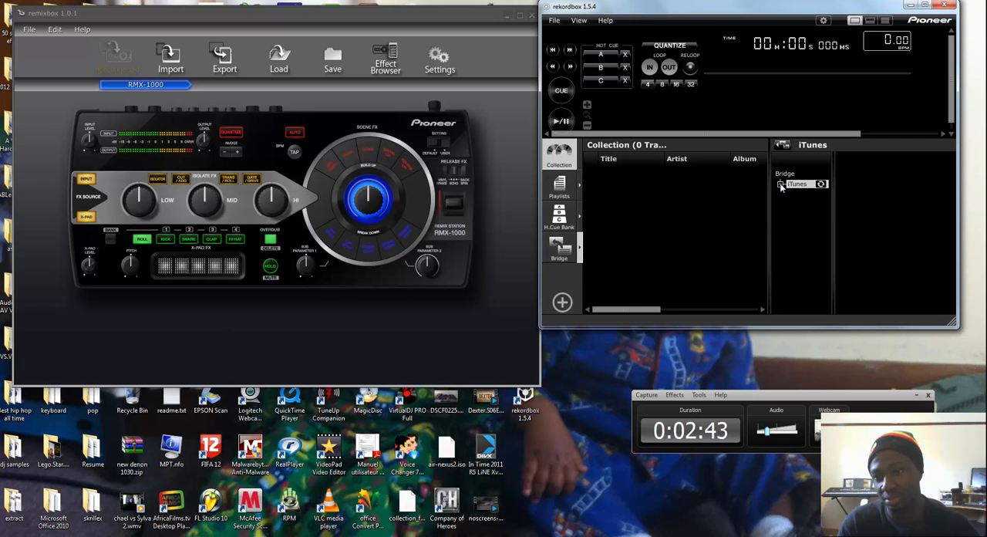
{"action": "left_click", "coordinate": [780, 184]}
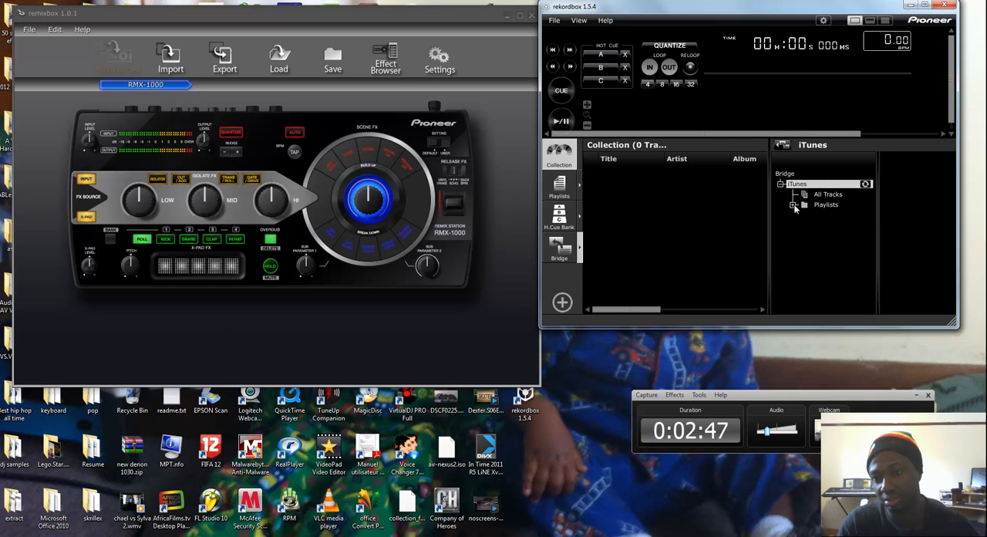
{"action": "left_click", "coordinate": [795, 204]}
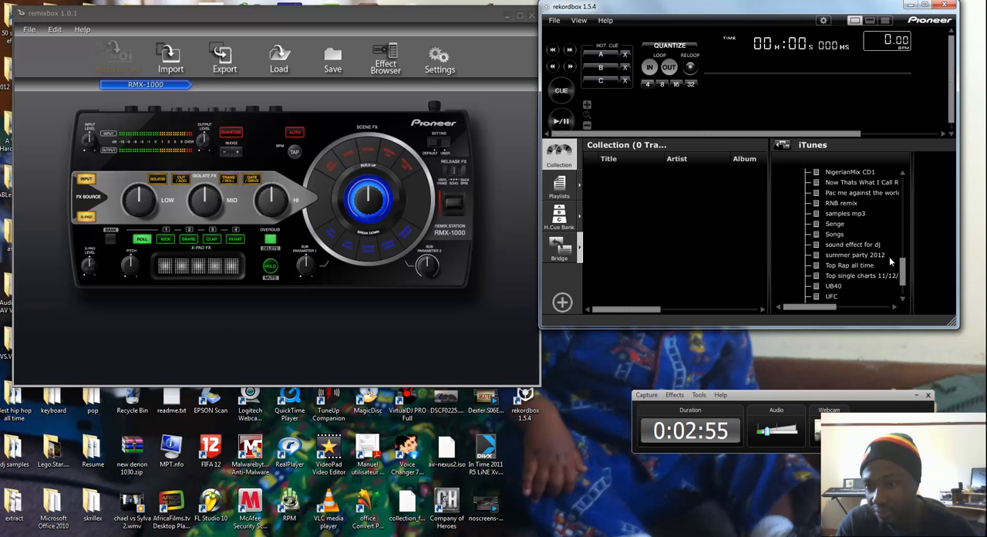
{"action": "left_click", "coordinate": [844, 213]}
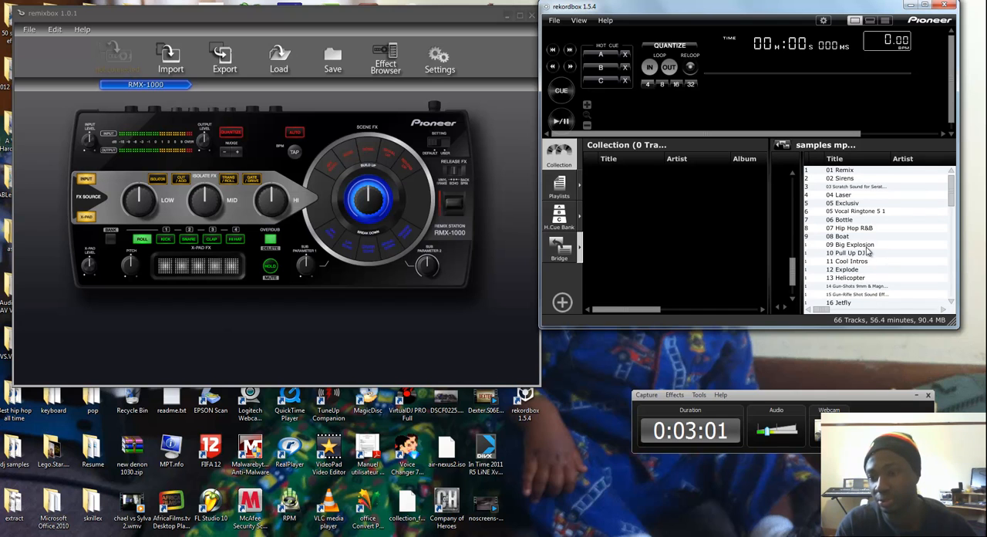
Load and preview 19 Sirene Intro, 25 Laughter and 46 Long Soothing Rain on the deck.
{"action": "scroll", "scroll_direction": "down", "scroll_amount": 3}
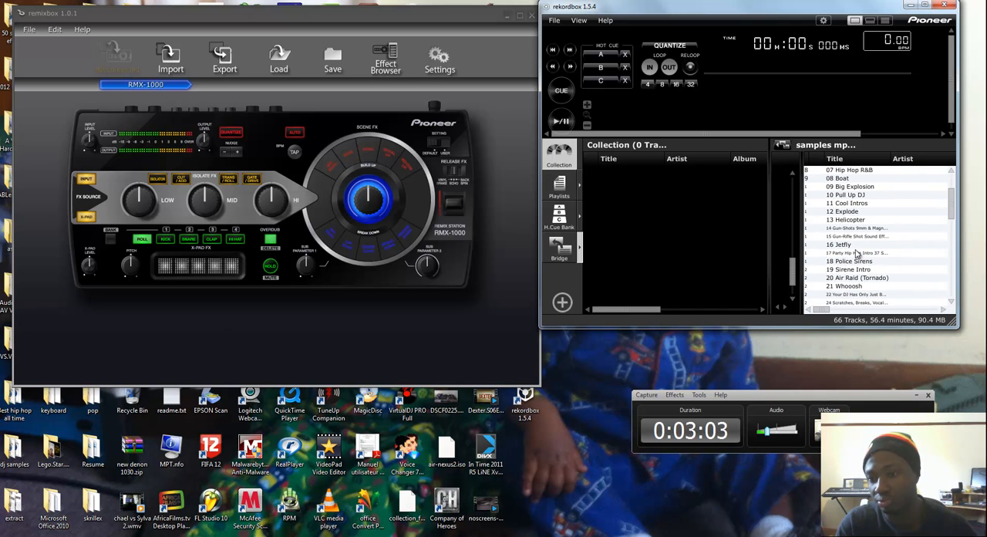
{"action": "double_click", "coordinate": [848, 269]}
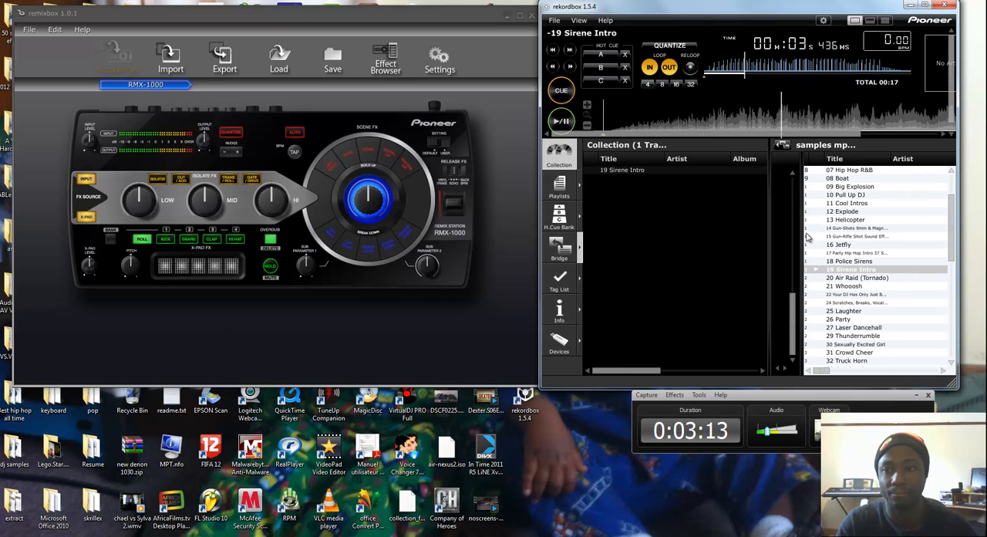
{"action": "left_click", "coordinate": [561, 121]}
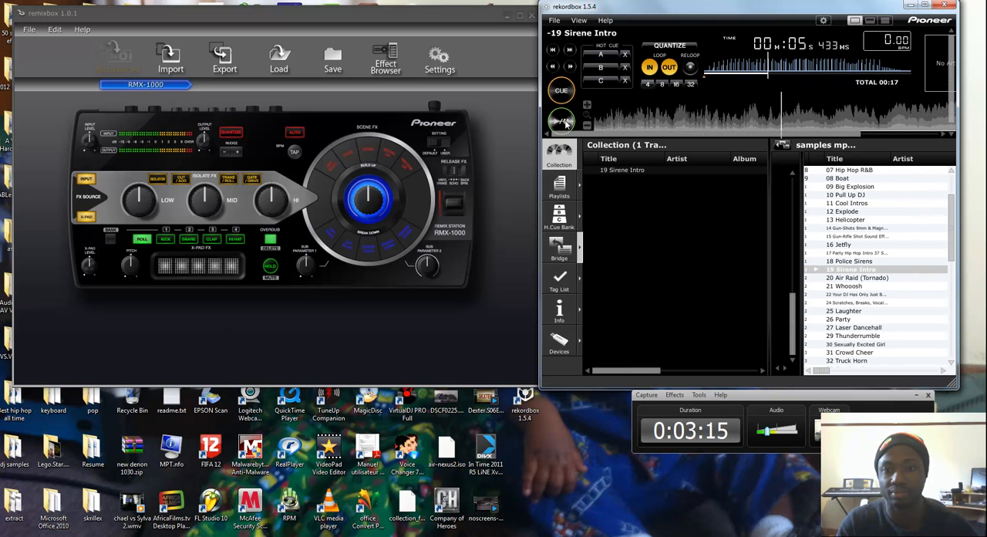
{"action": "left_click", "coordinate": [848, 310]}
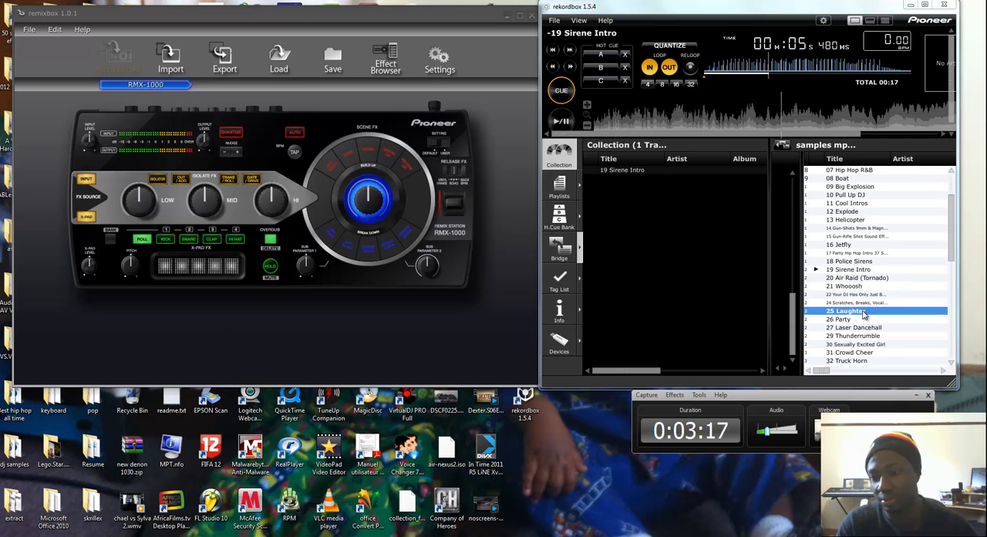
{"action": "double_click", "coordinate": [844, 310]}
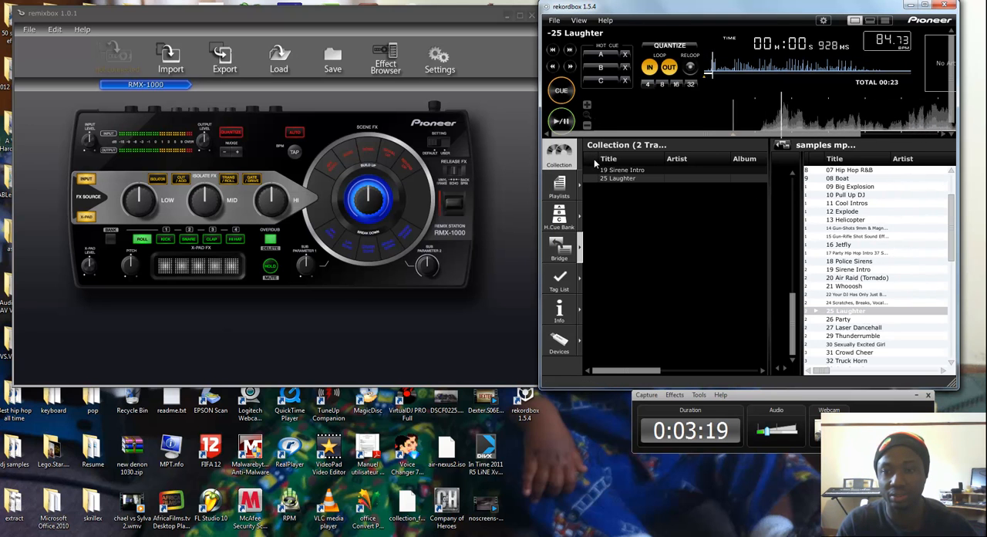
{"action": "left_click", "coordinate": [561, 121]}
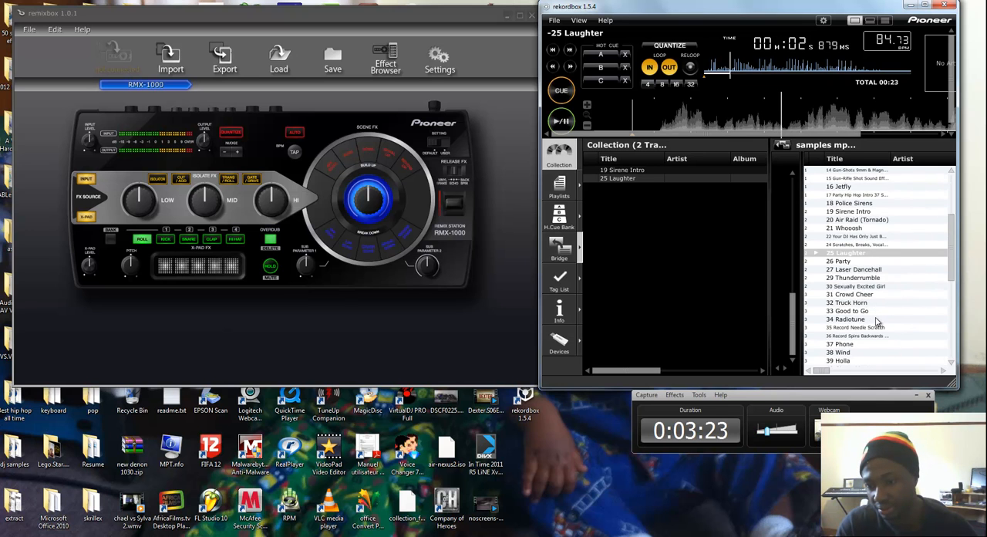
{"action": "scroll", "scroll_direction": "down", "scroll_amount": 3}
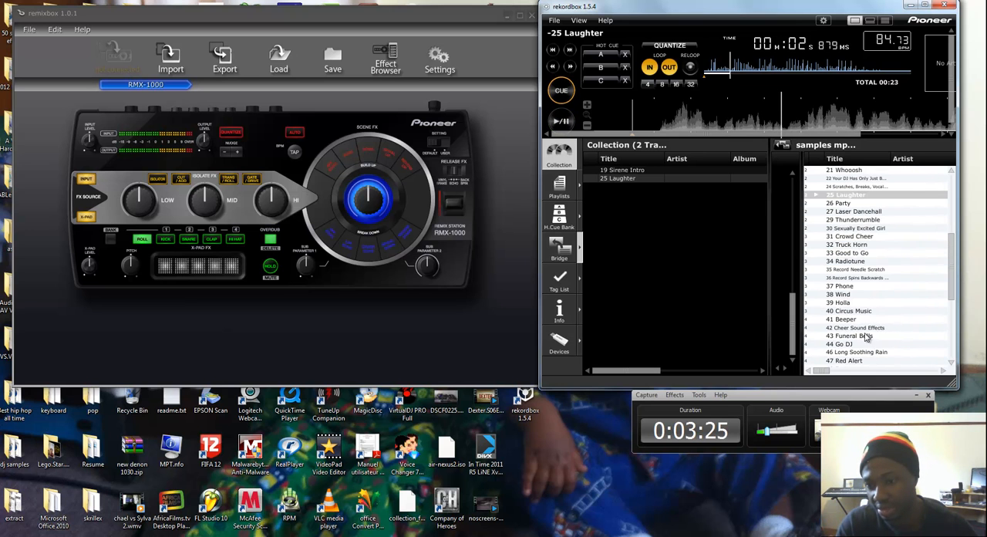
{"action": "double_click", "coordinate": [856, 352]}
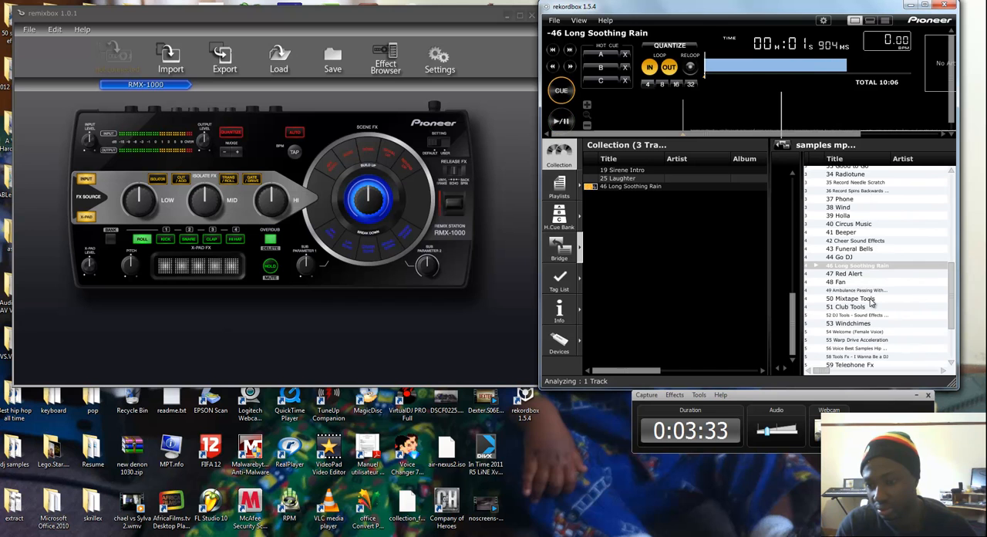
{"action": "scroll", "scroll_direction": "down", "scroll_amount": 3}
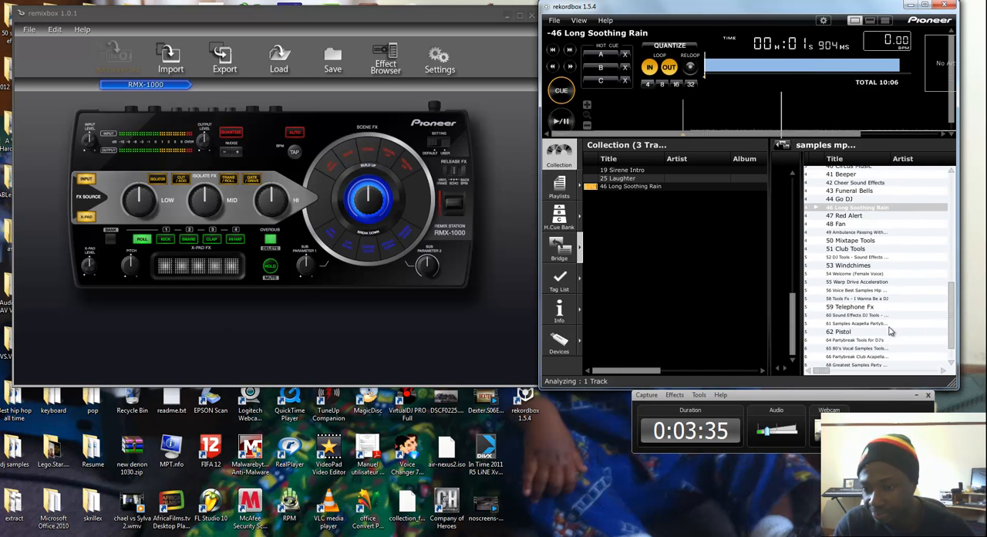
Load '56 Voice Best Samples Hip Hop Acapella' onto the deck.
{"action": "left_click", "coordinate": [856, 290]}
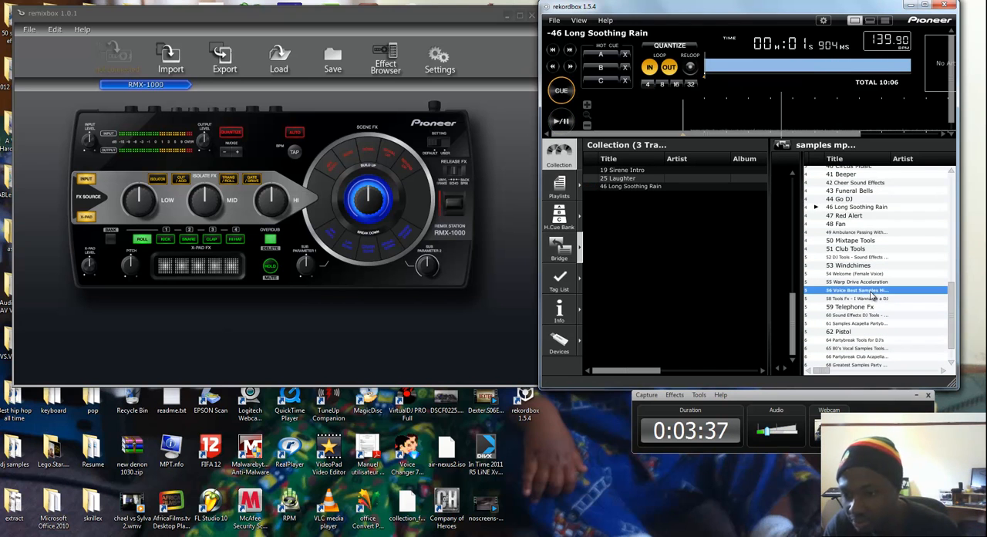
{"action": "double_click", "coordinate": [856, 290]}
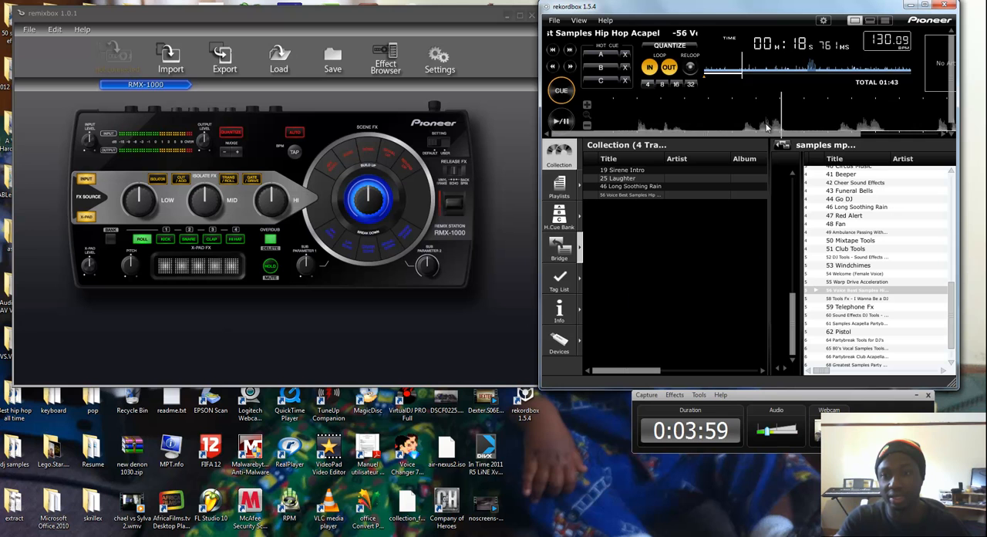
Pause at the voice phrase, set a loop around it, and play the loop.
{"action": "left_click", "coordinate": [562, 121]}
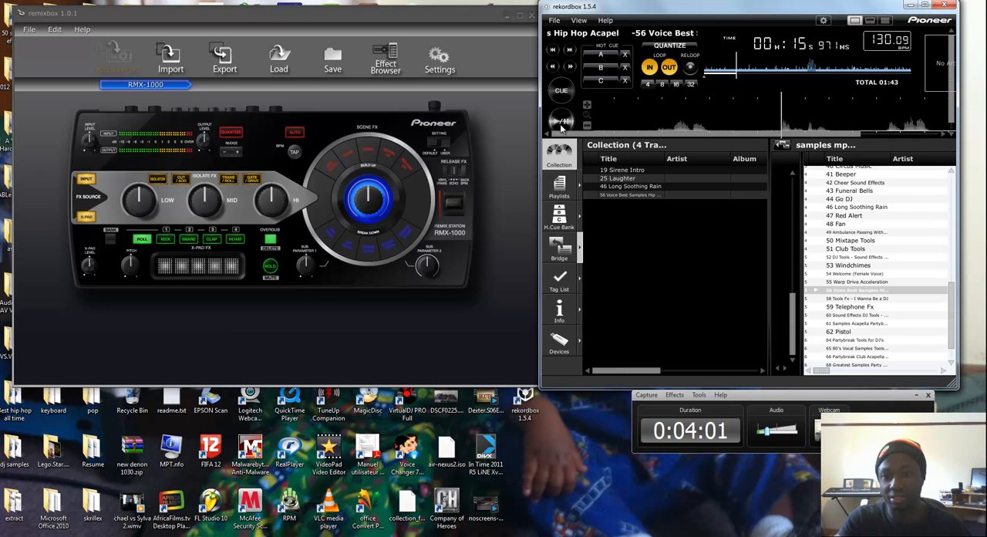
{"action": "left_click", "coordinate": [562, 121]}
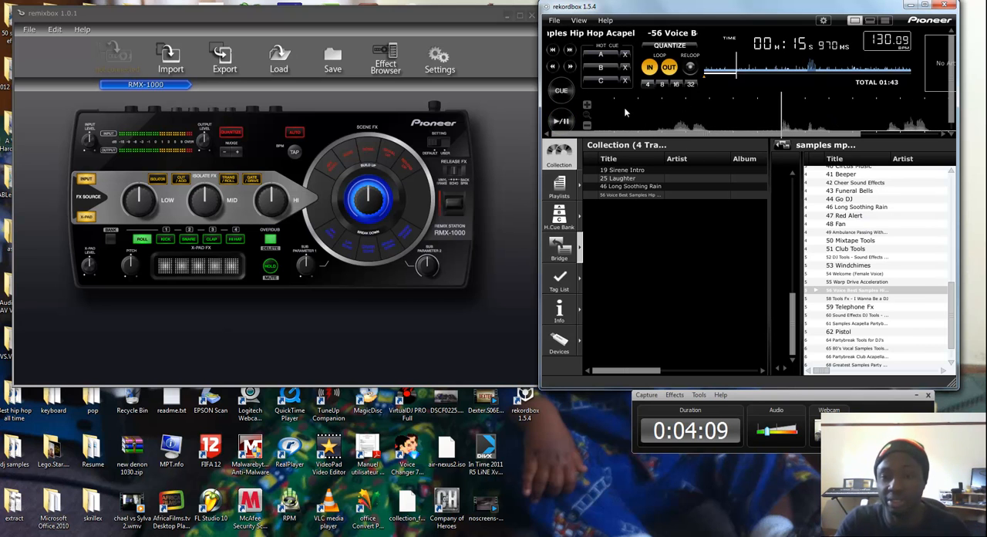
{"action": "left_click", "coordinate": [650, 68]}
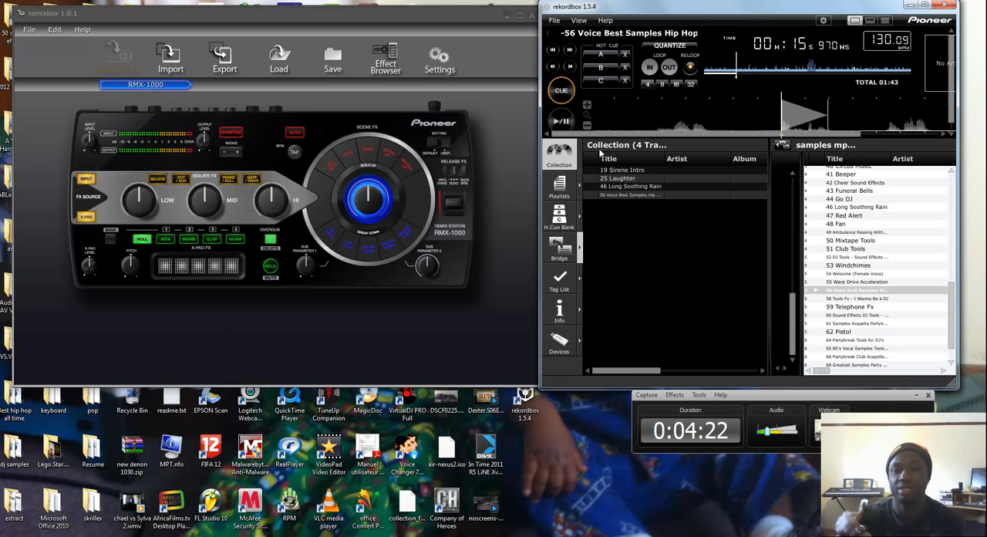
{"action": "left_click", "coordinate": [561, 121]}
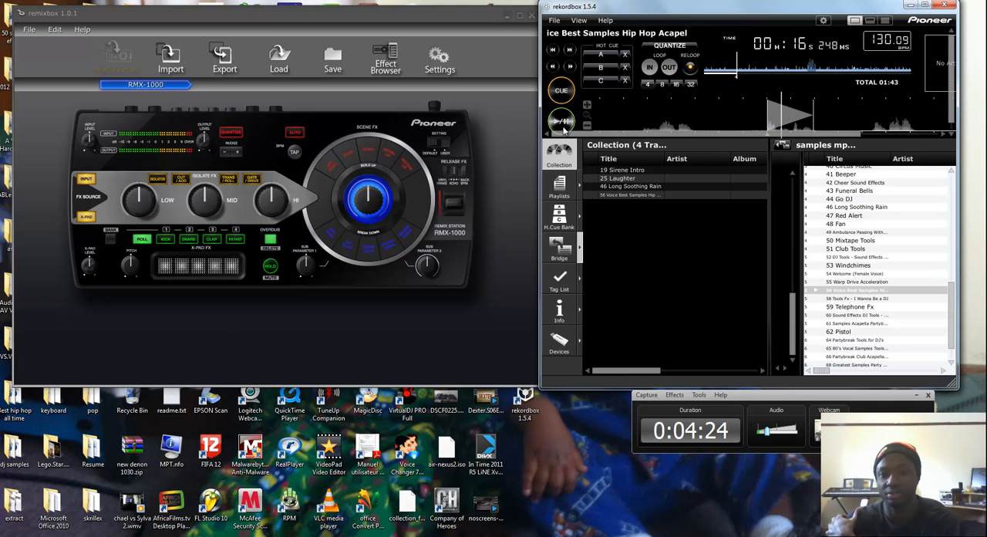
{"action": "left_click", "coordinate": [561, 121]}
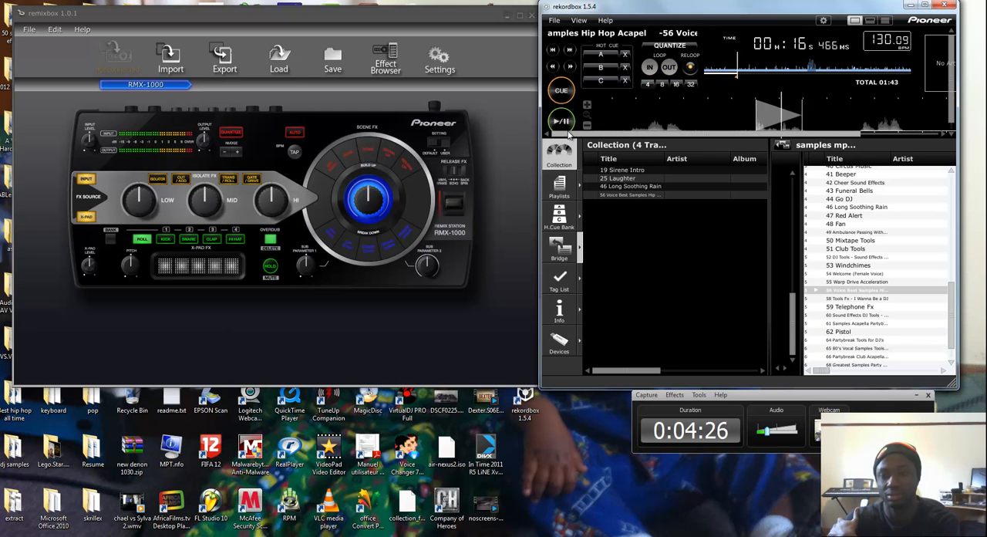
{"action": "left_click", "coordinate": [562, 121]}
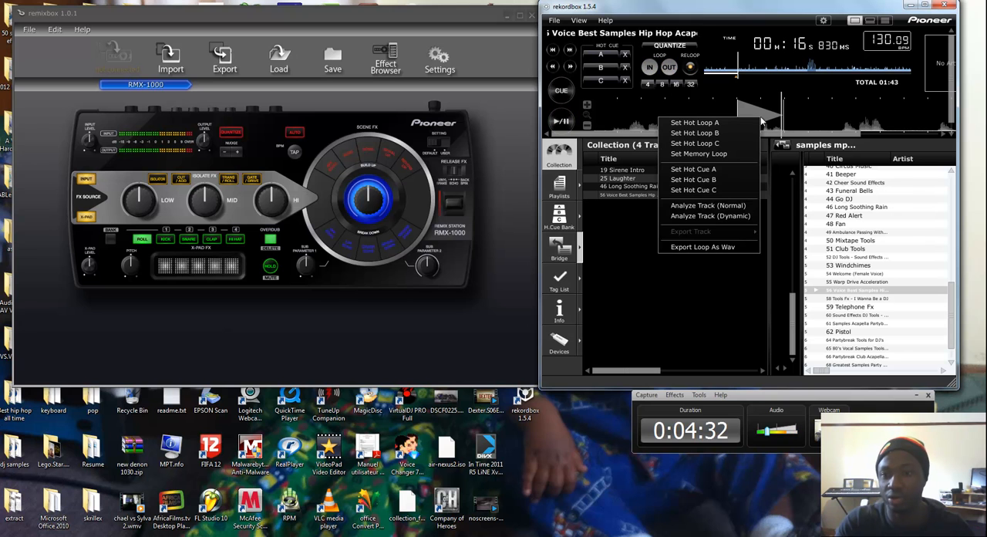
{"action": "mouse_move", "coordinate": [708, 247]}
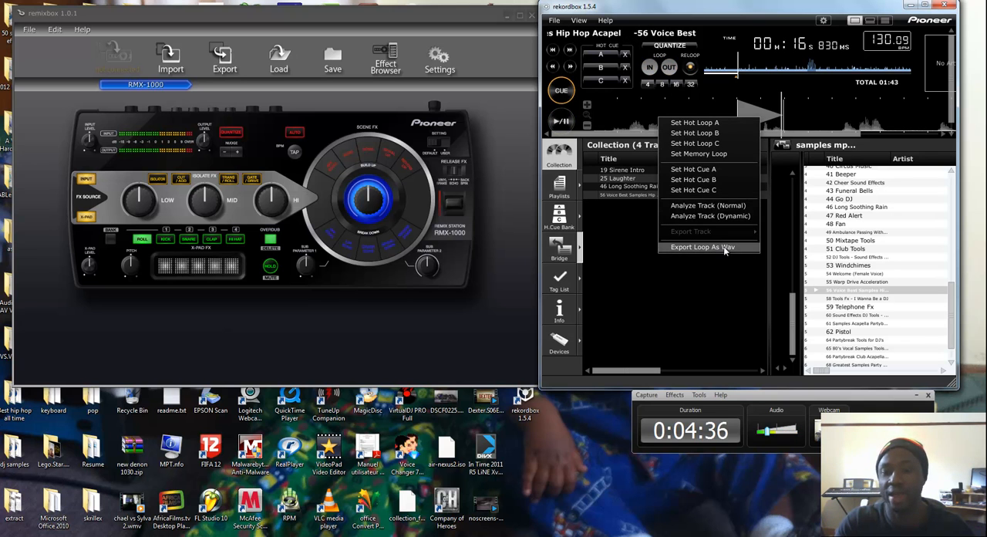
Export the loop as WAV into a new 'RMX1000 samples' folder on the Desktop.
{"action": "left_click", "coordinate": [701, 247]}
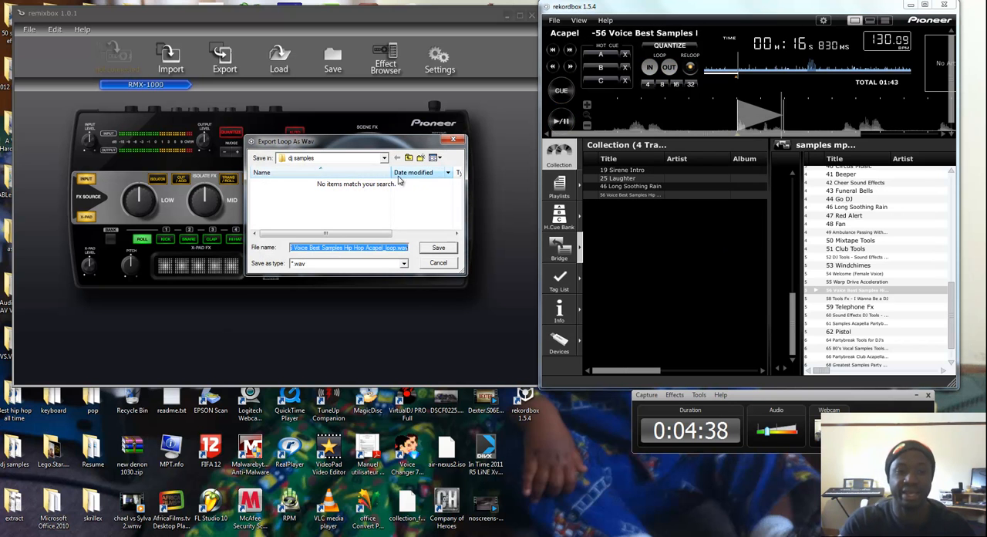
{"action": "left_click", "coordinate": [383, 158]}
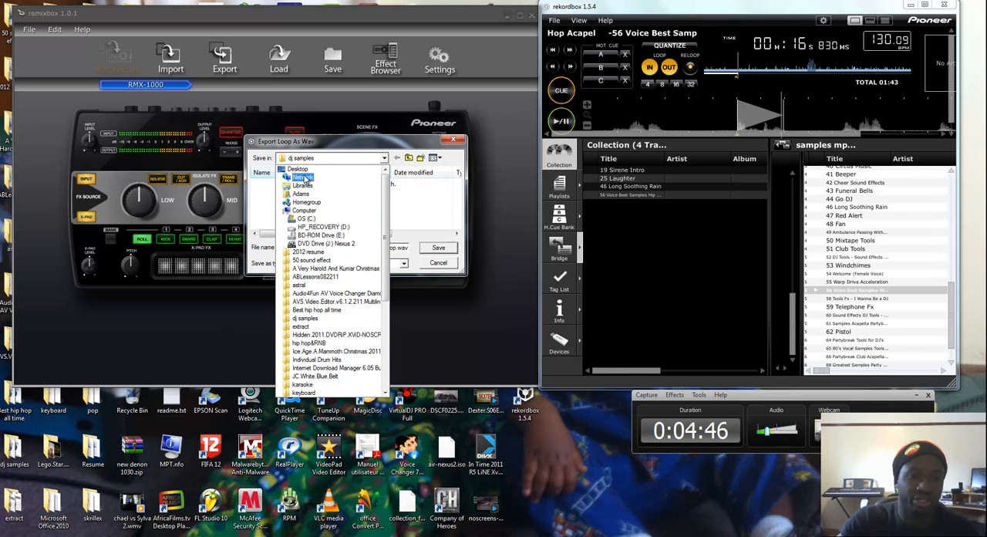
{"action": "left_click", "coordinate": [297, 169]}
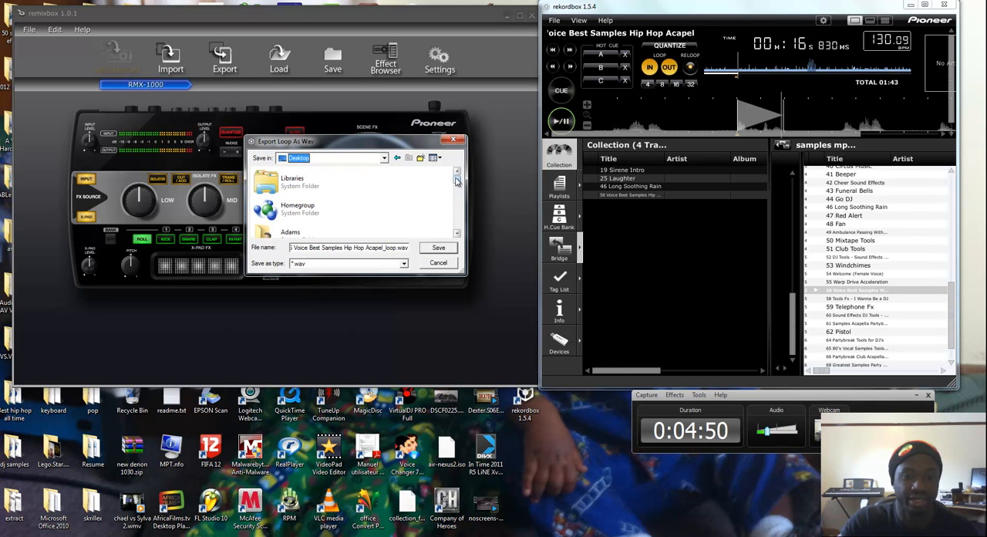
{"action": "scroll", "scroll_direction": "down", "scroll_amount": 3}
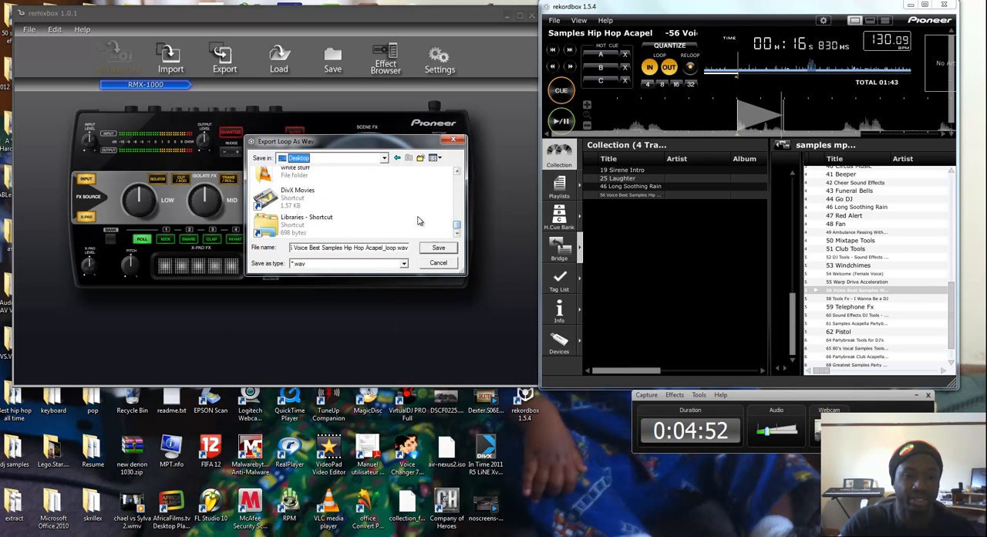
{"action": "right_click", "coordinate": [347, 208]}
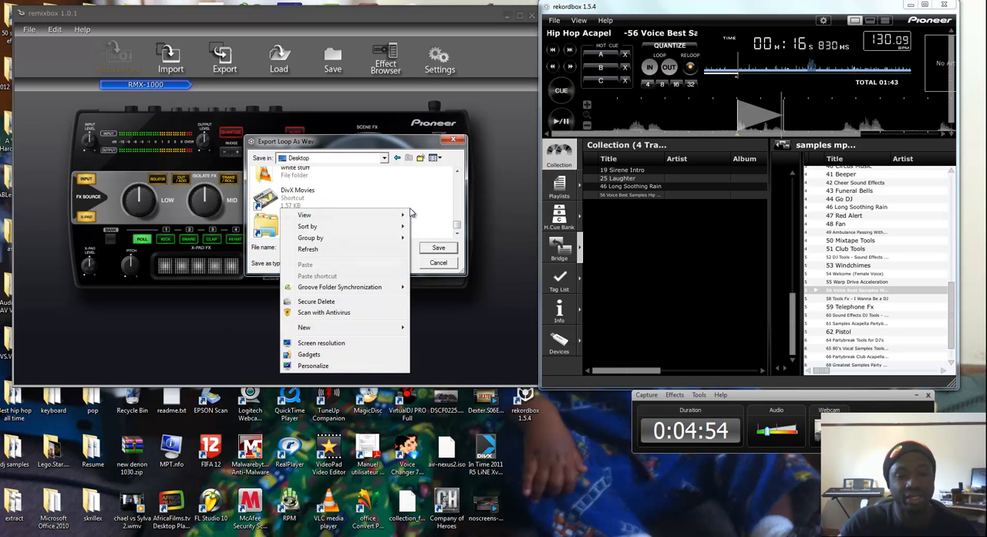
{"action": "left_click", "coordinate": [304, 327]}
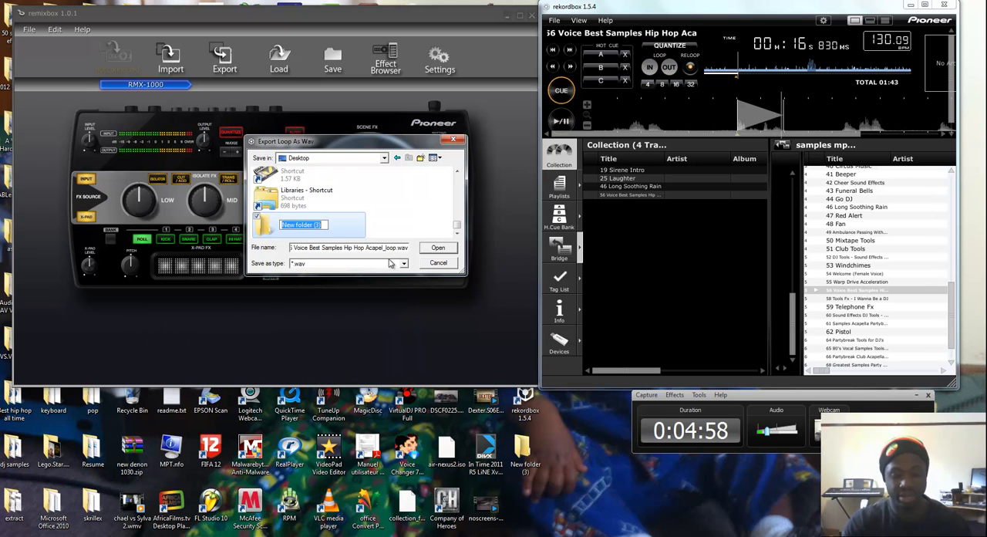
{"action": "type", "text": "RMX1000 samples"}
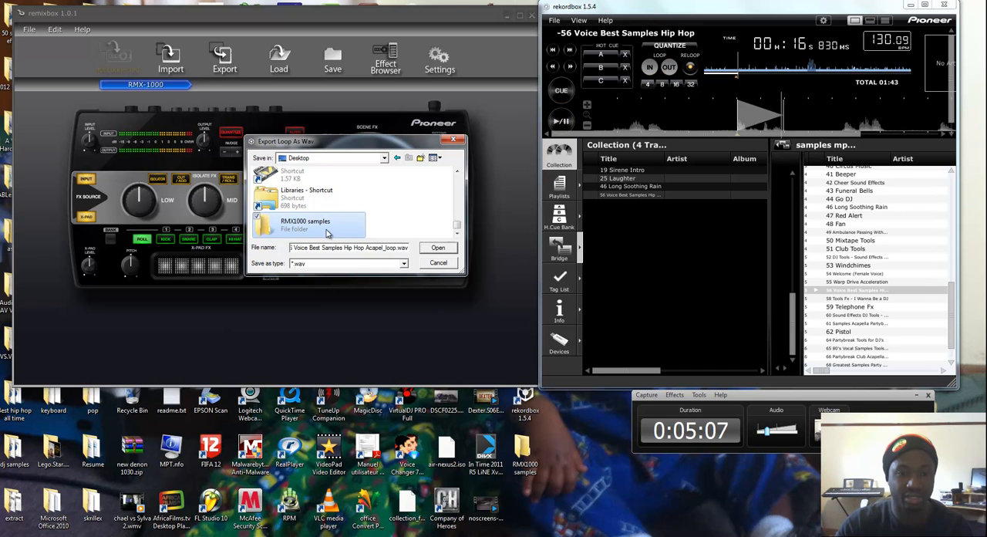
{"action": "double_click", "coordinate": [305, 224]}
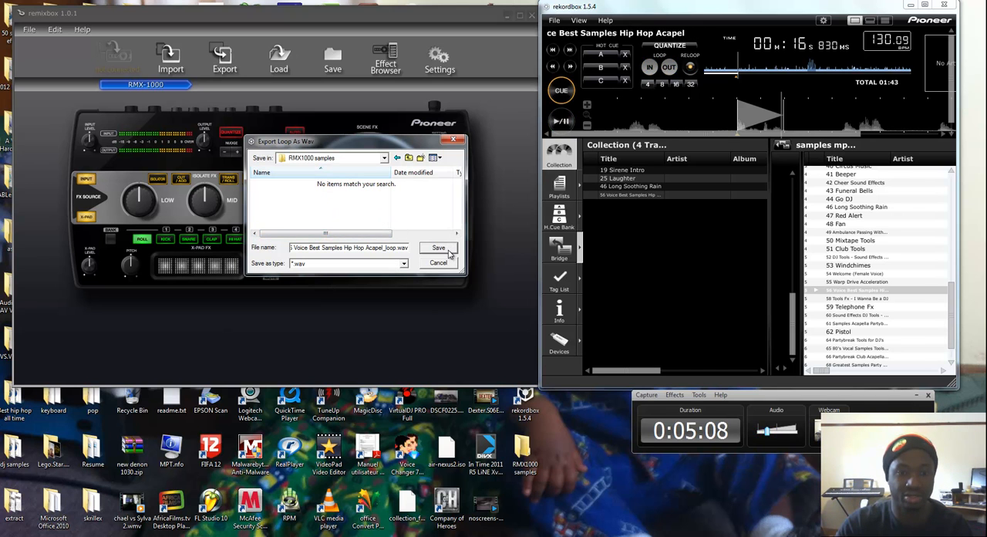
Save the voice loop WAV, then open the RMX1000 samples folder and select it.
{"action": "left_click", "coordinate": [438, 247]}
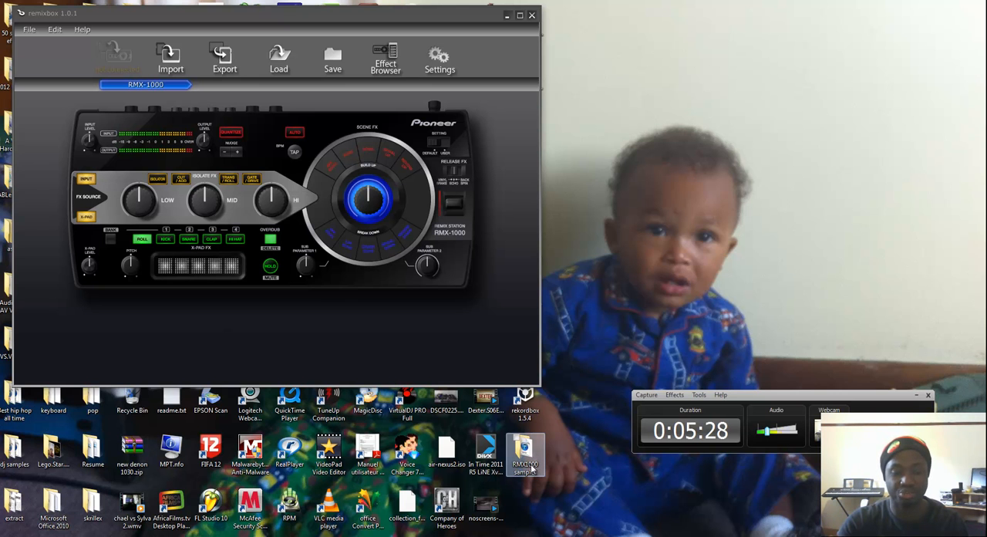
{"action": "double_click", "coordinate": [525, 453]}
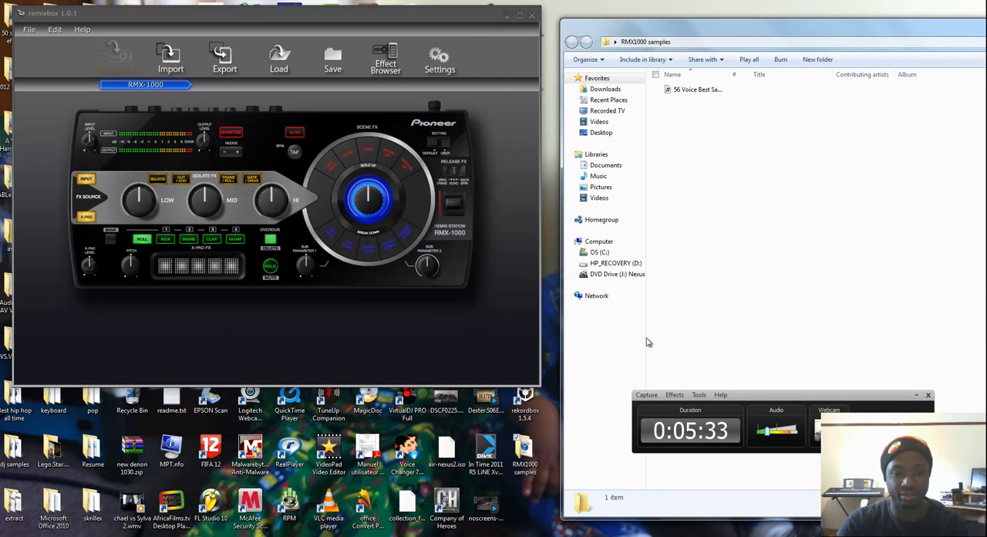
{"action": "left_click", "coordinate": [698, 90]}
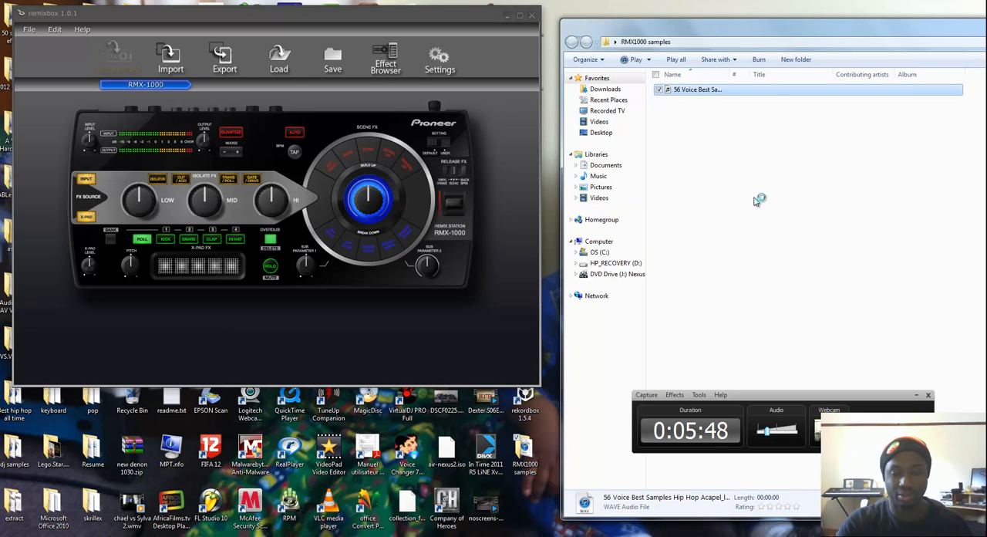
{"action": "mouse_move", "coordinate": [763, 208]}
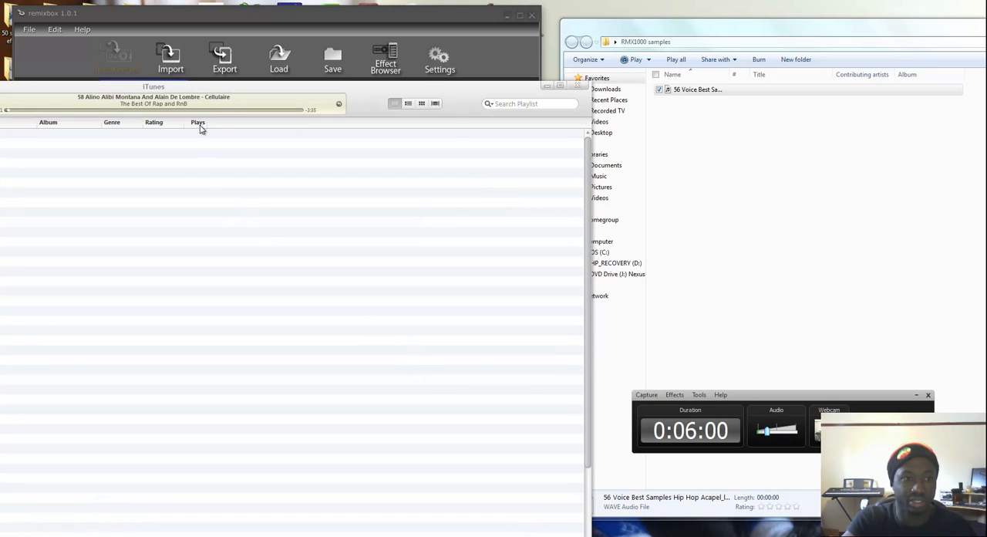
Load the voice loop WAV into X-PAD sampler bank 1, slot 1, then bring up Export.
{"action": "left_click", "coordinate": [698, 88]}
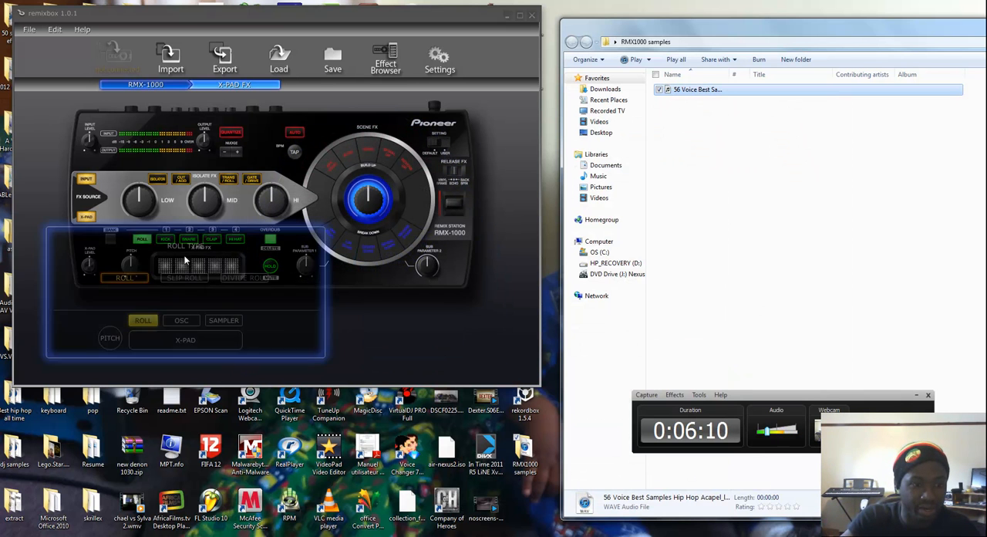
{"action": "left_click", "coordinate": [224, 320]}
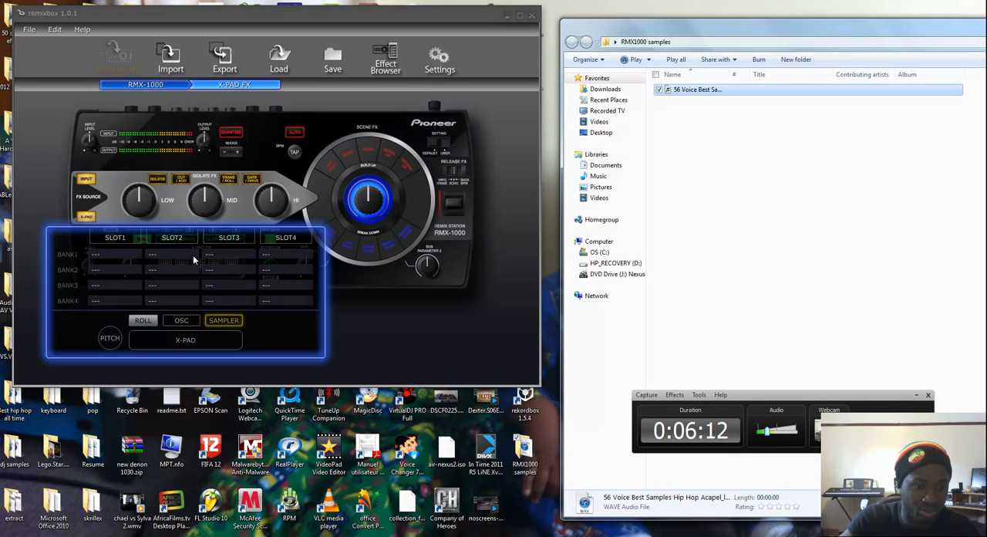
{"action": "left_click", "coordinate": [224, 320]}
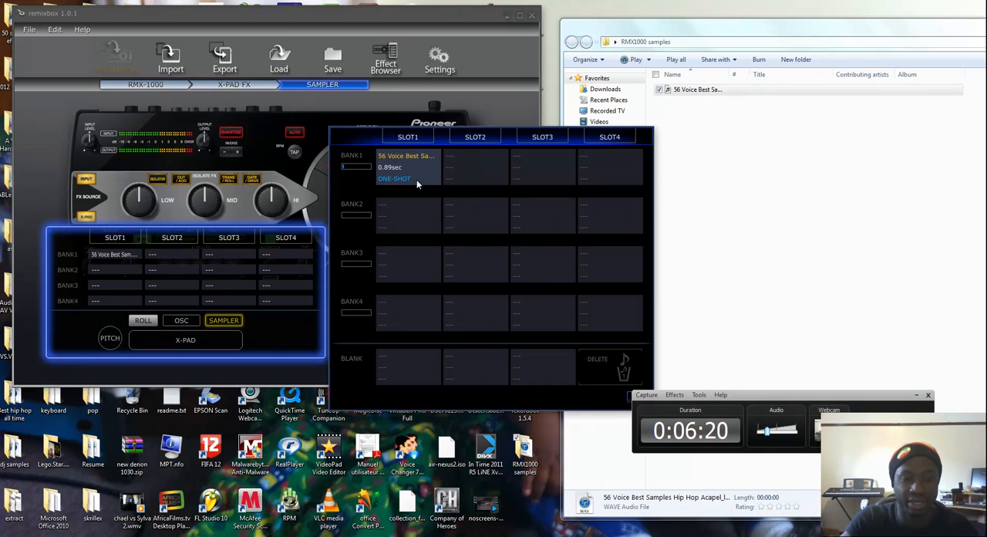
{"action": "mouse_move", "coordinate": [595, 433]}
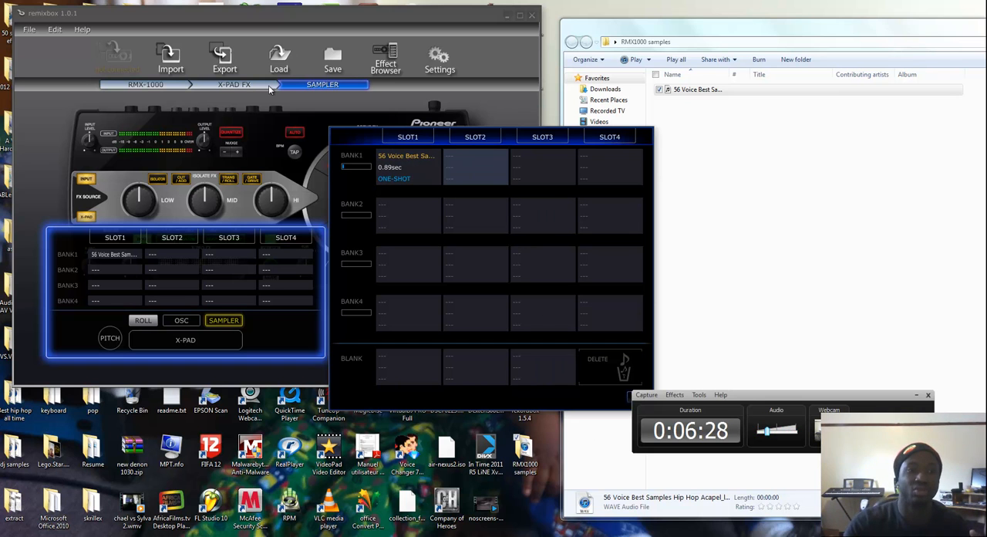
{"action": "left_click", "coordinate": [224, 58]}
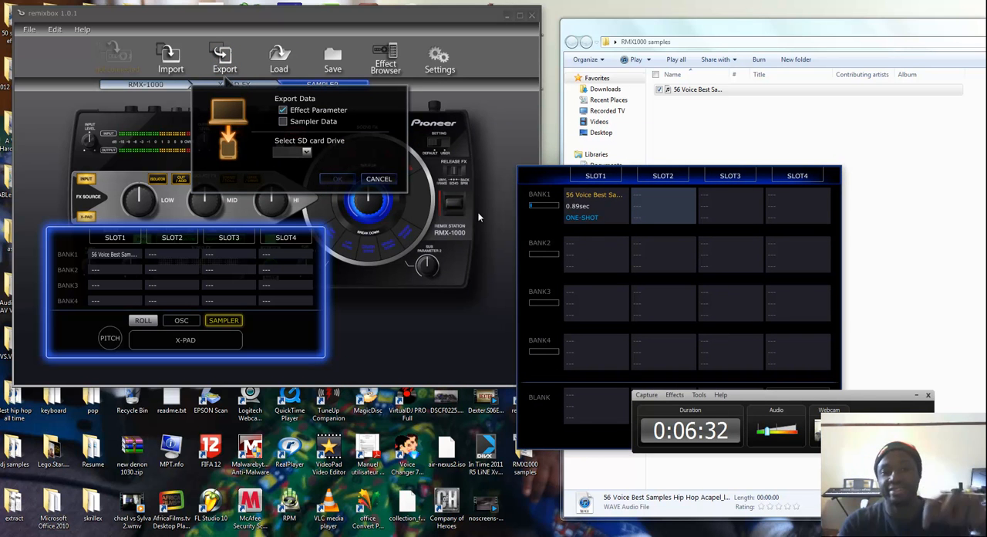
{"action": "mouse_move", "coordinate": [368, 200]}
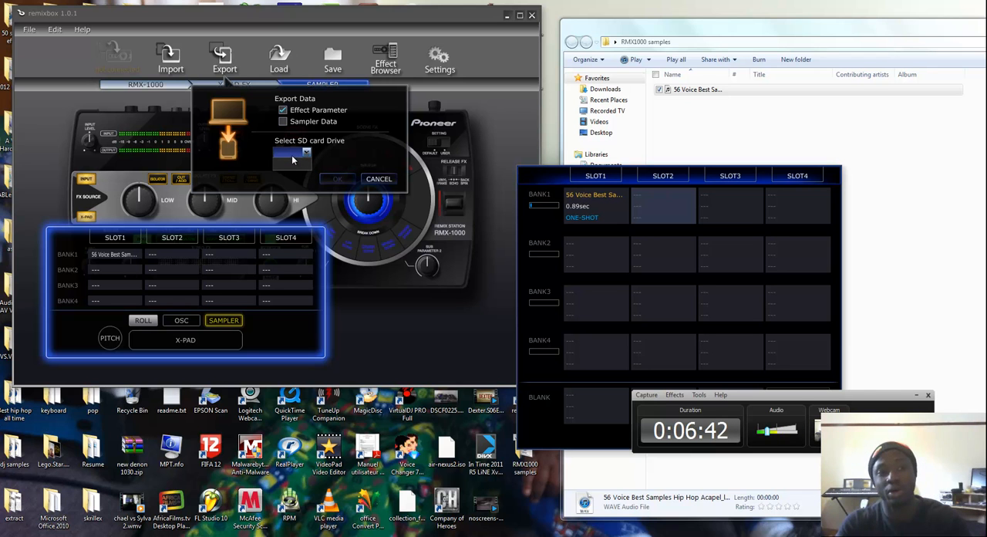
{"action": "mouse_move", "coordinate": [312, 125]}
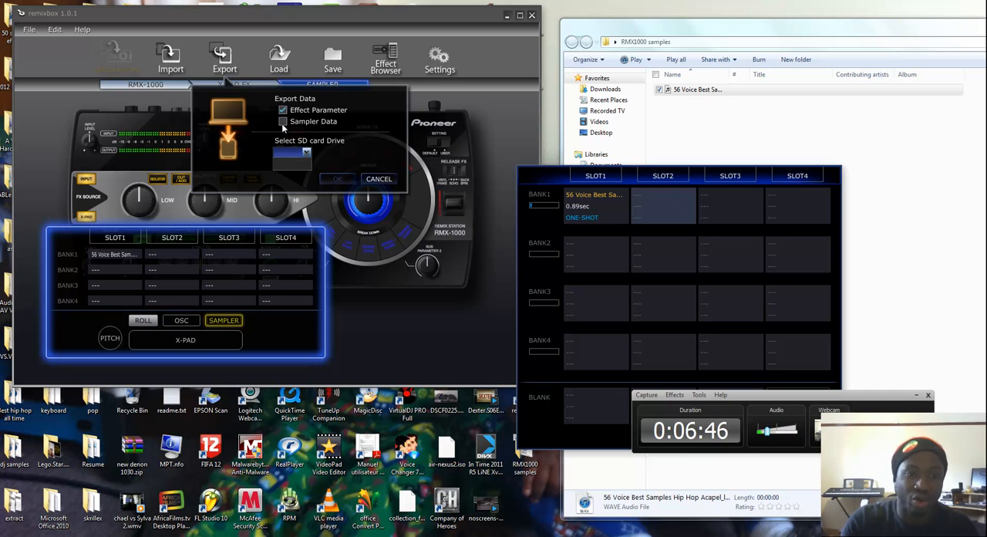
Tick Sampler Data in the SD card export options, then cancel without exporting.
{"action": "left_click", "coordinate": [283, 121]}
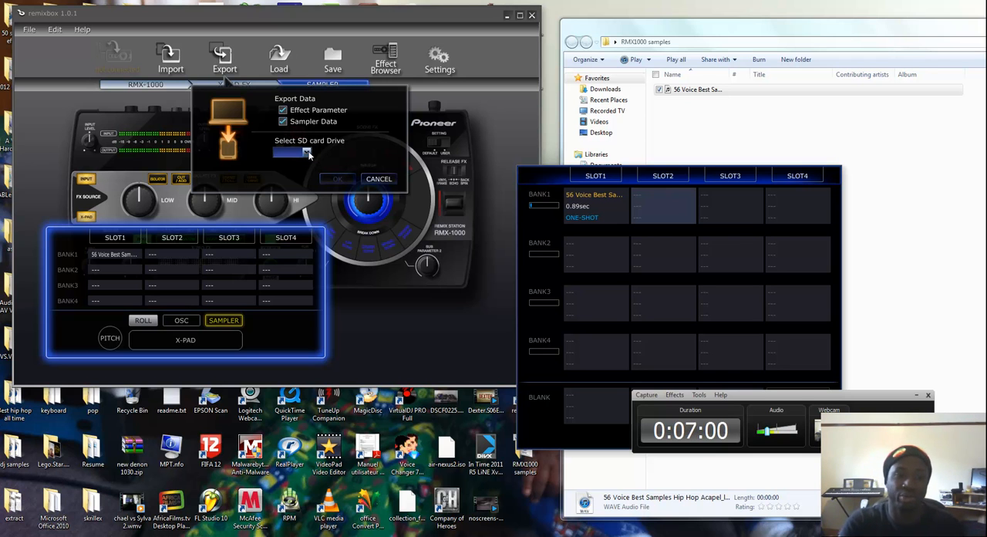
{"action": "mouse_move", "coordinate": [364, 156]}
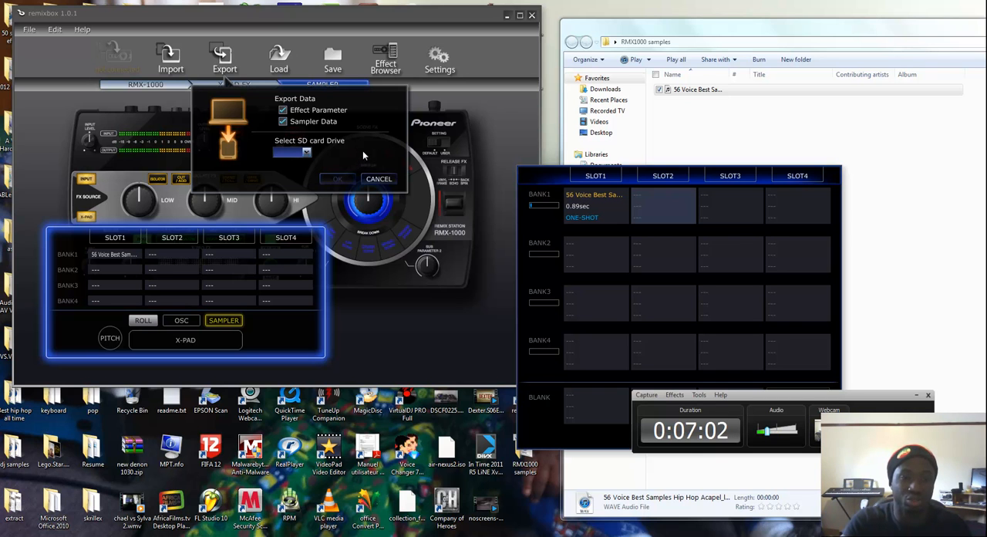
{"action": "mouse_move", "coordinate": [365, 210]}
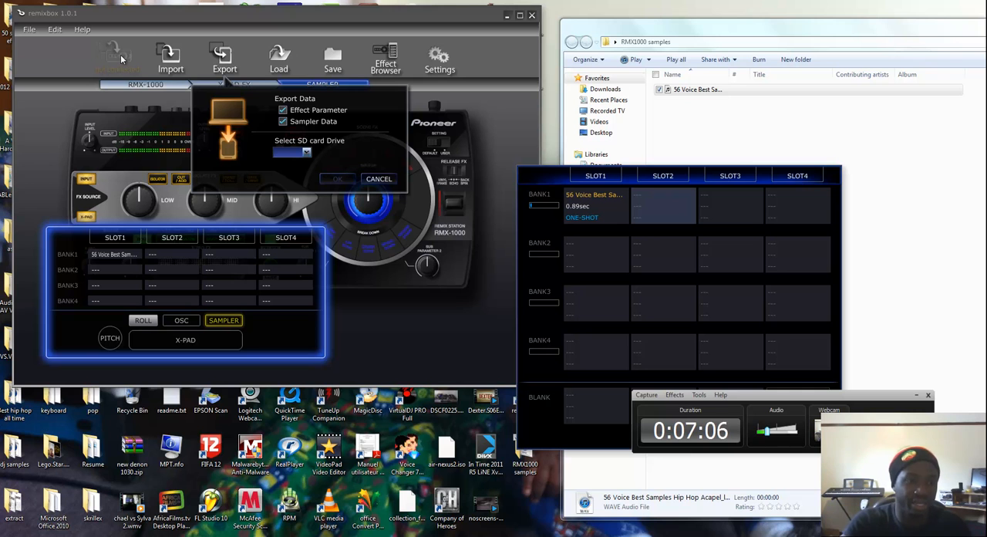
{"action": "mouse_move", "coordinate": [439, 278]}
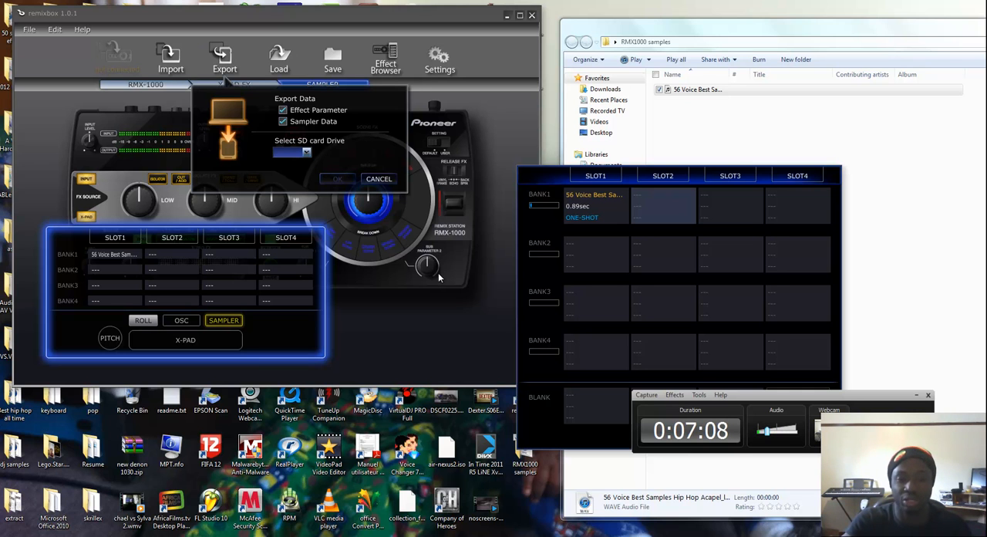
{"action": "left_click", "coordinate": [378, 178]}
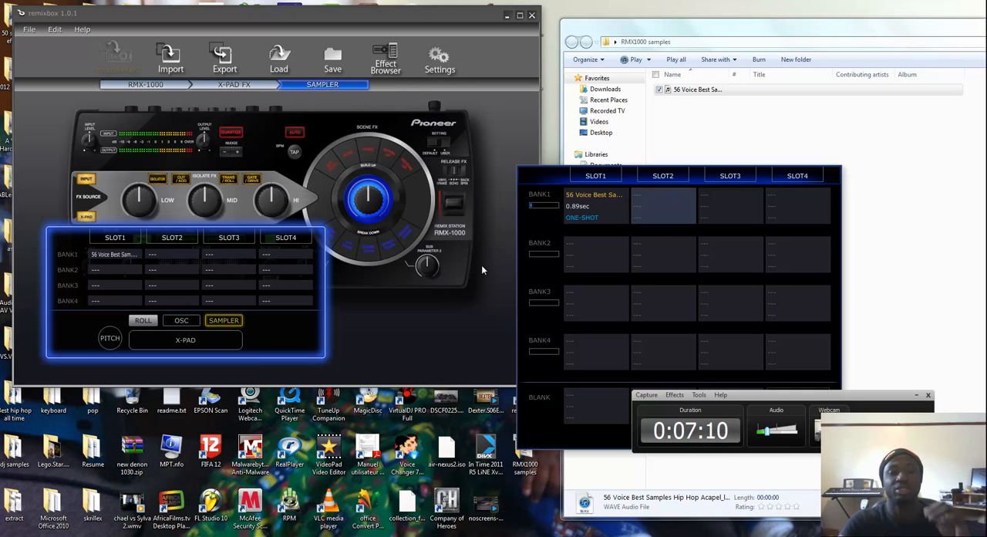